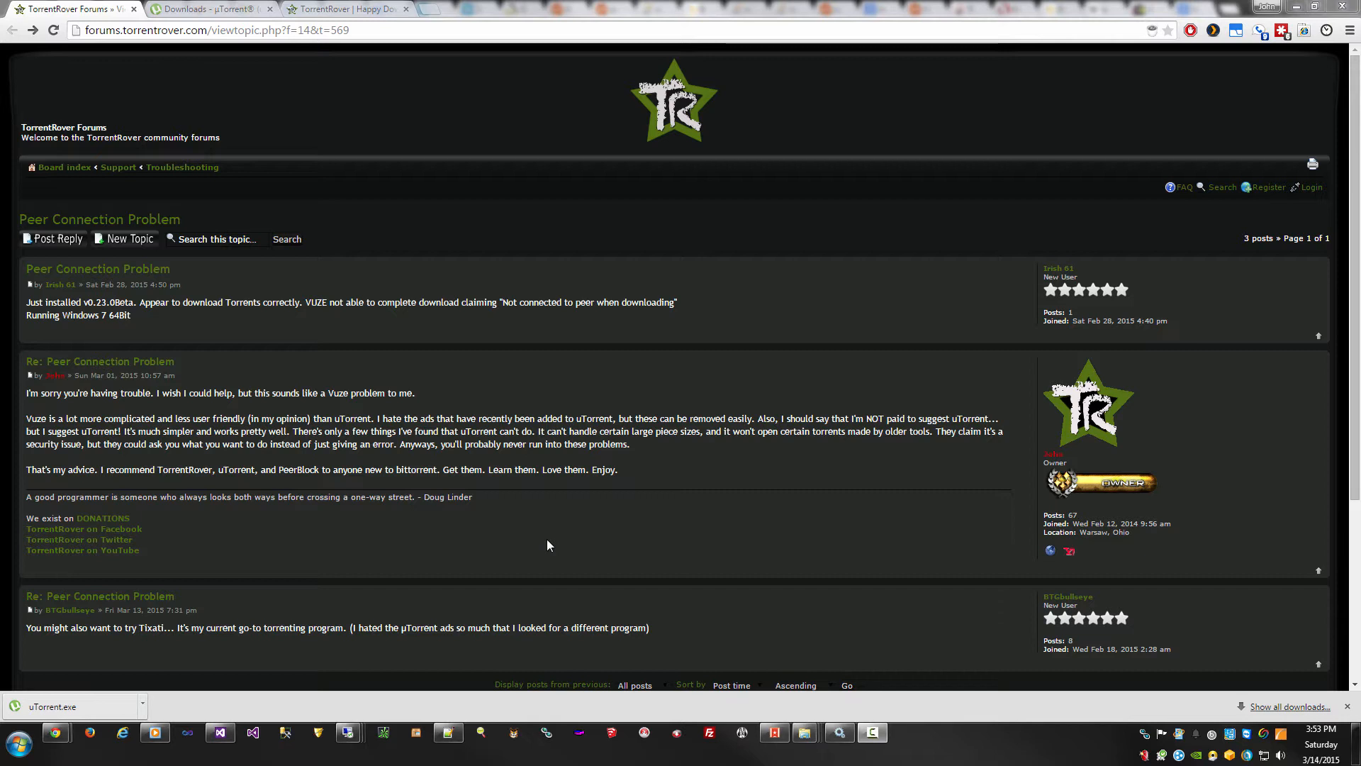
mouse_move(394, 606)
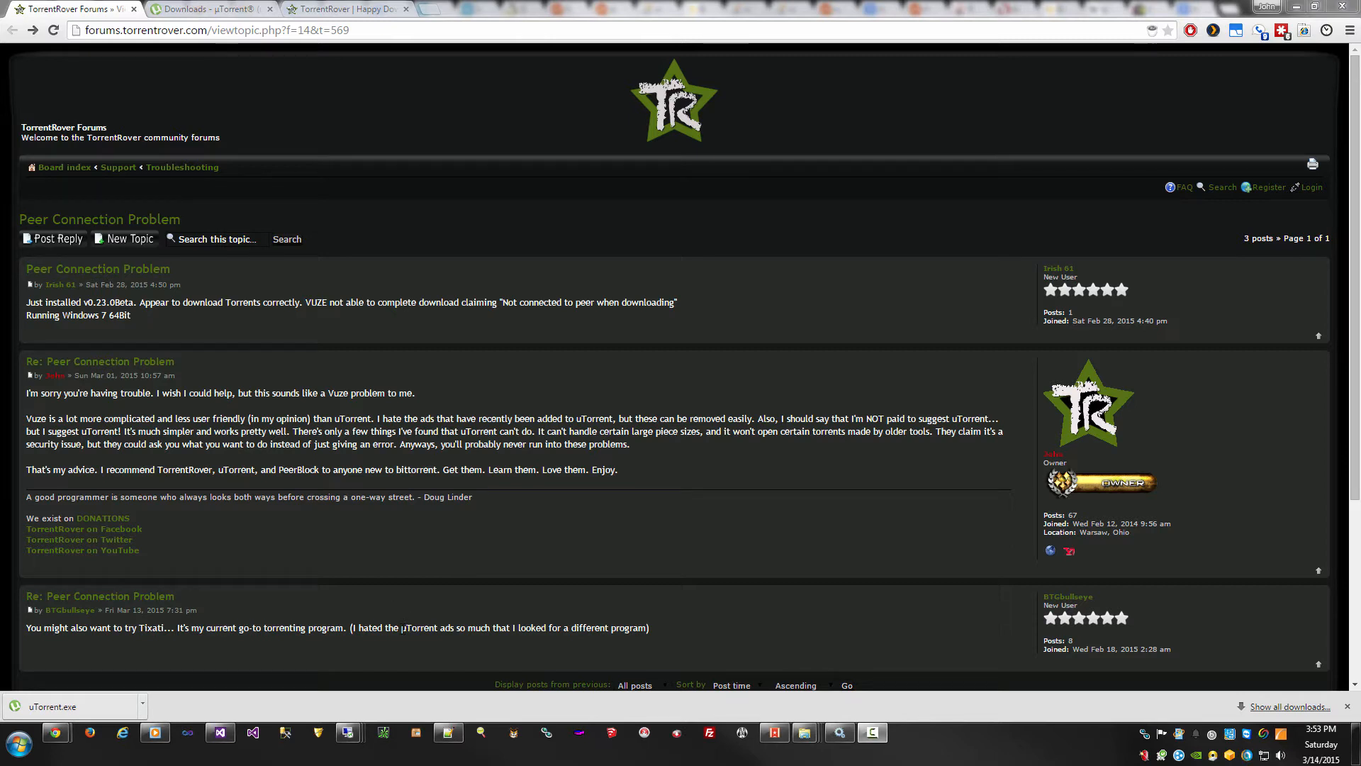
Highlight the words 'uTorrent ads' and 'ads' in the forum posts.
double_click(426, 627)
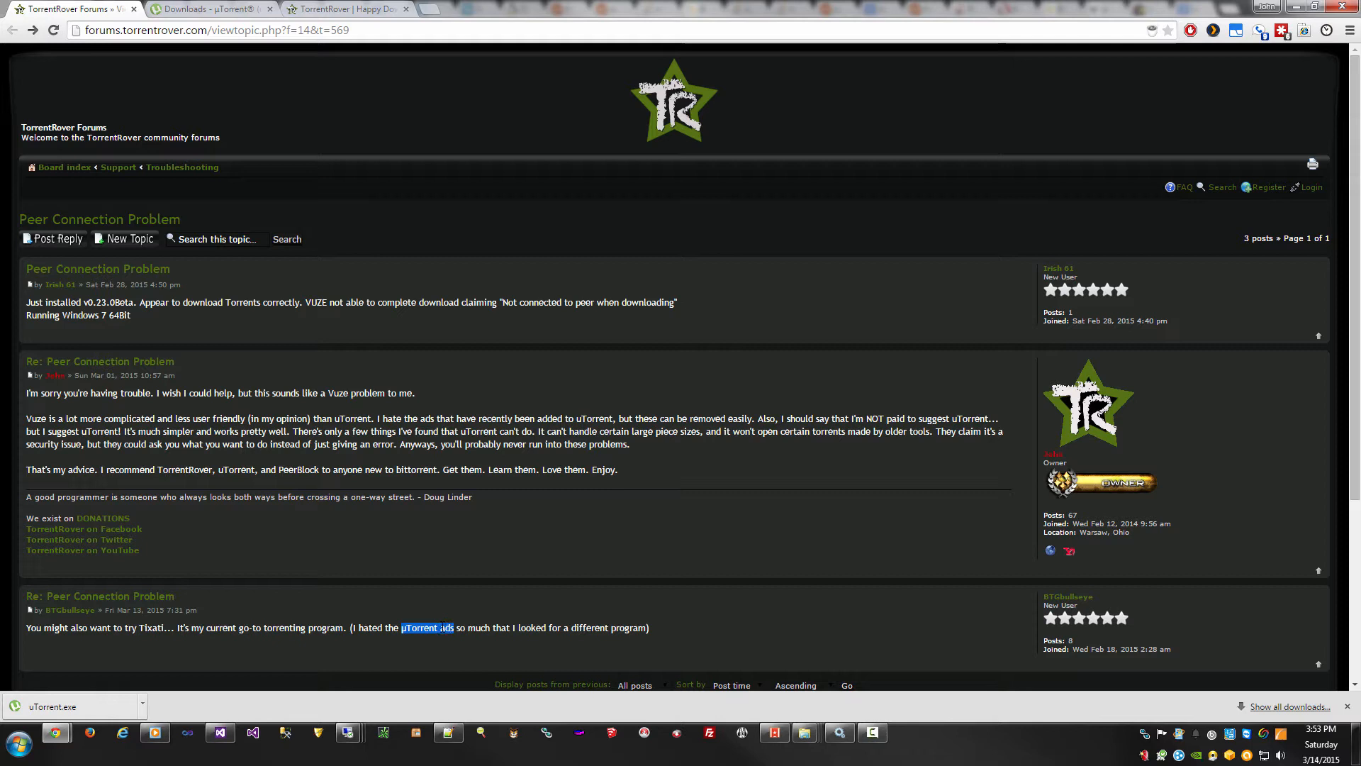
double_click(150, 627)
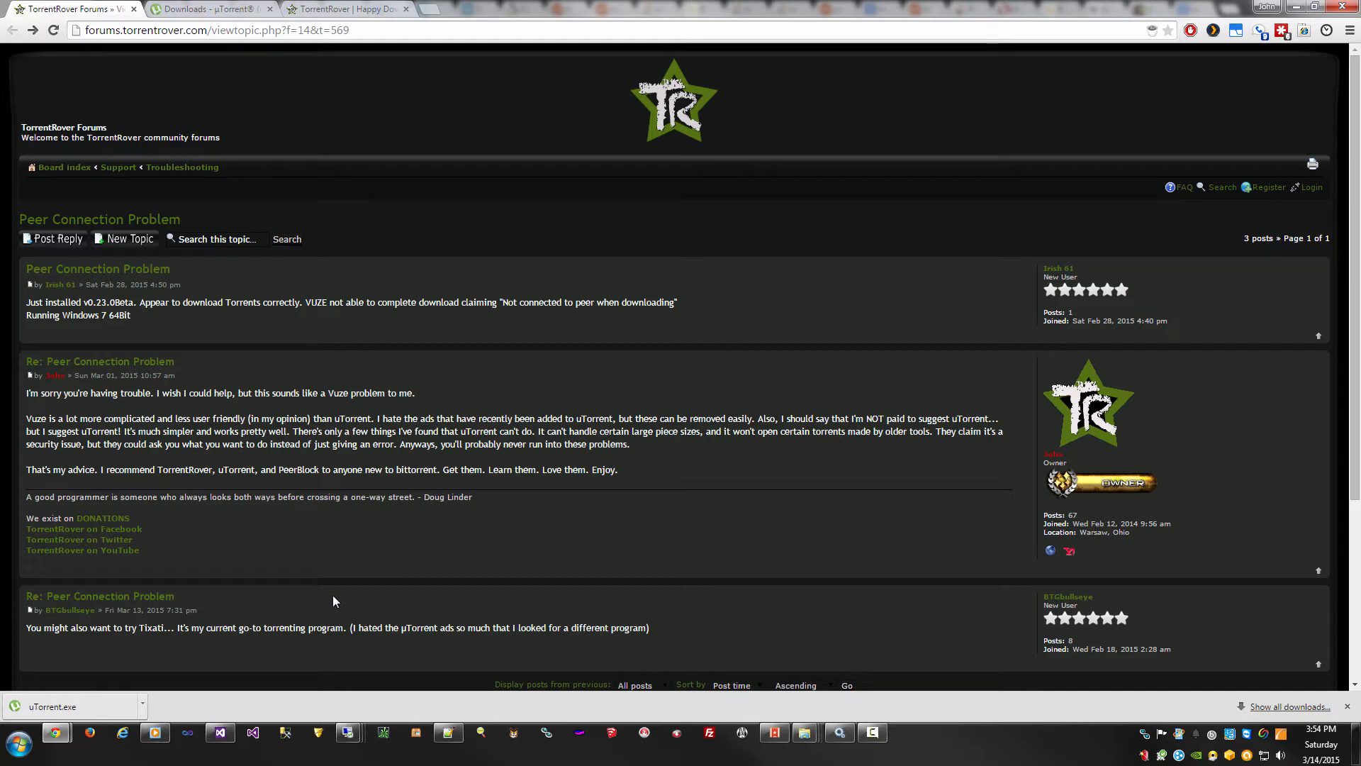
mouse_move(441, 623)
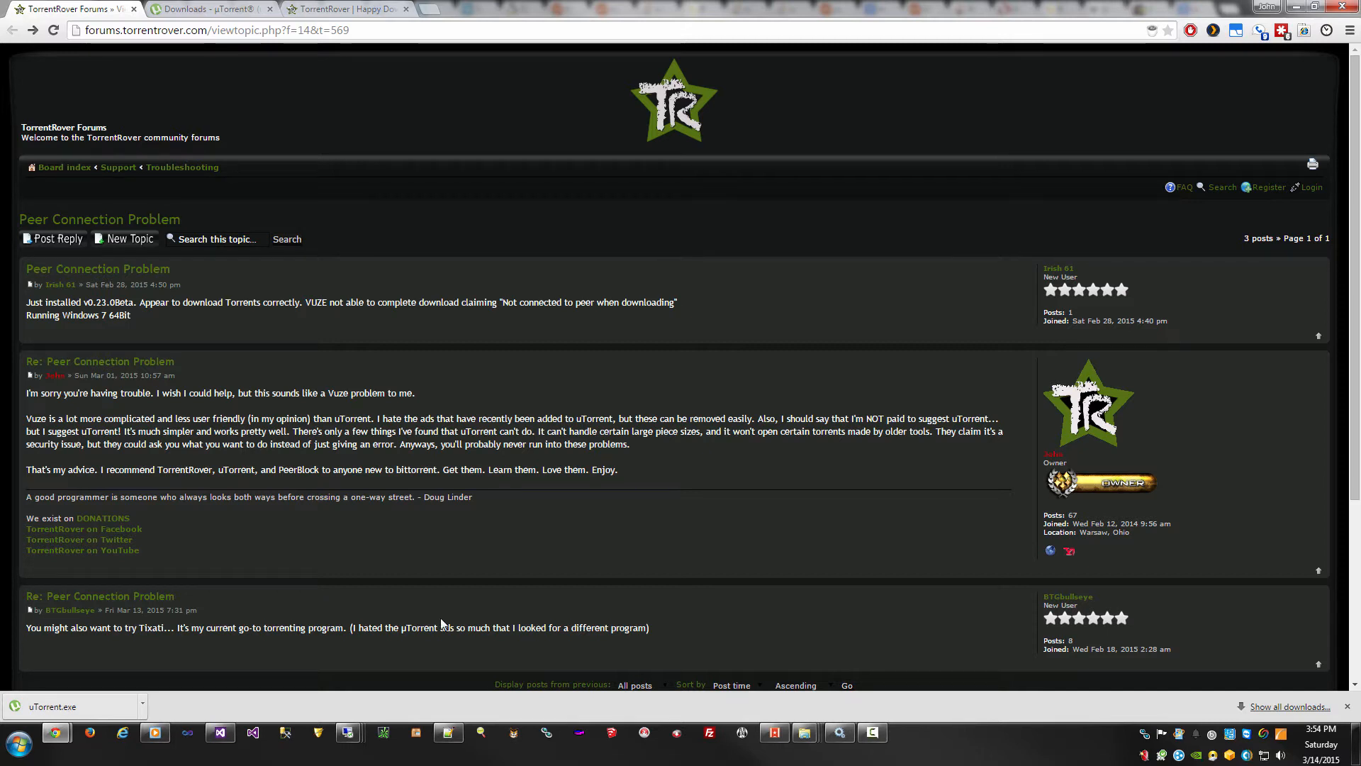
double_click(446, 627)
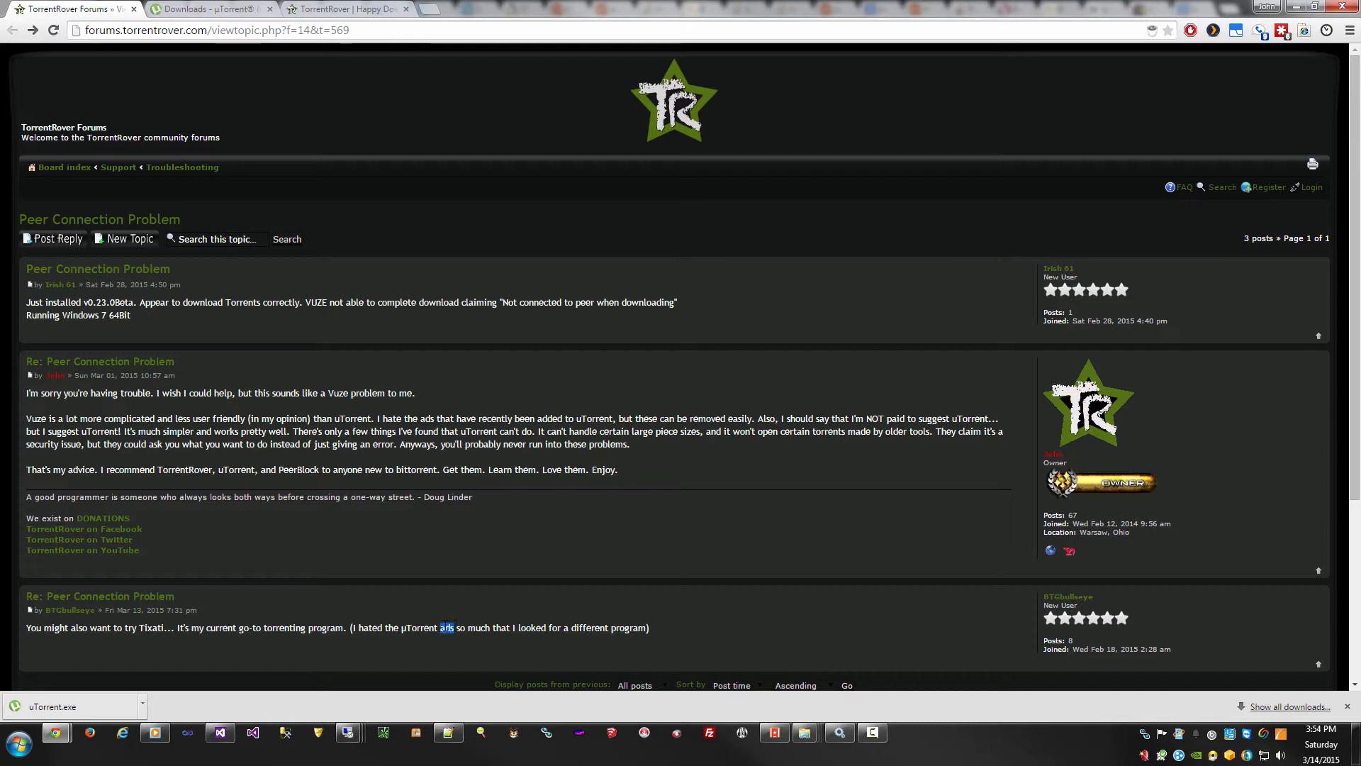
mouse_move(460, 594)
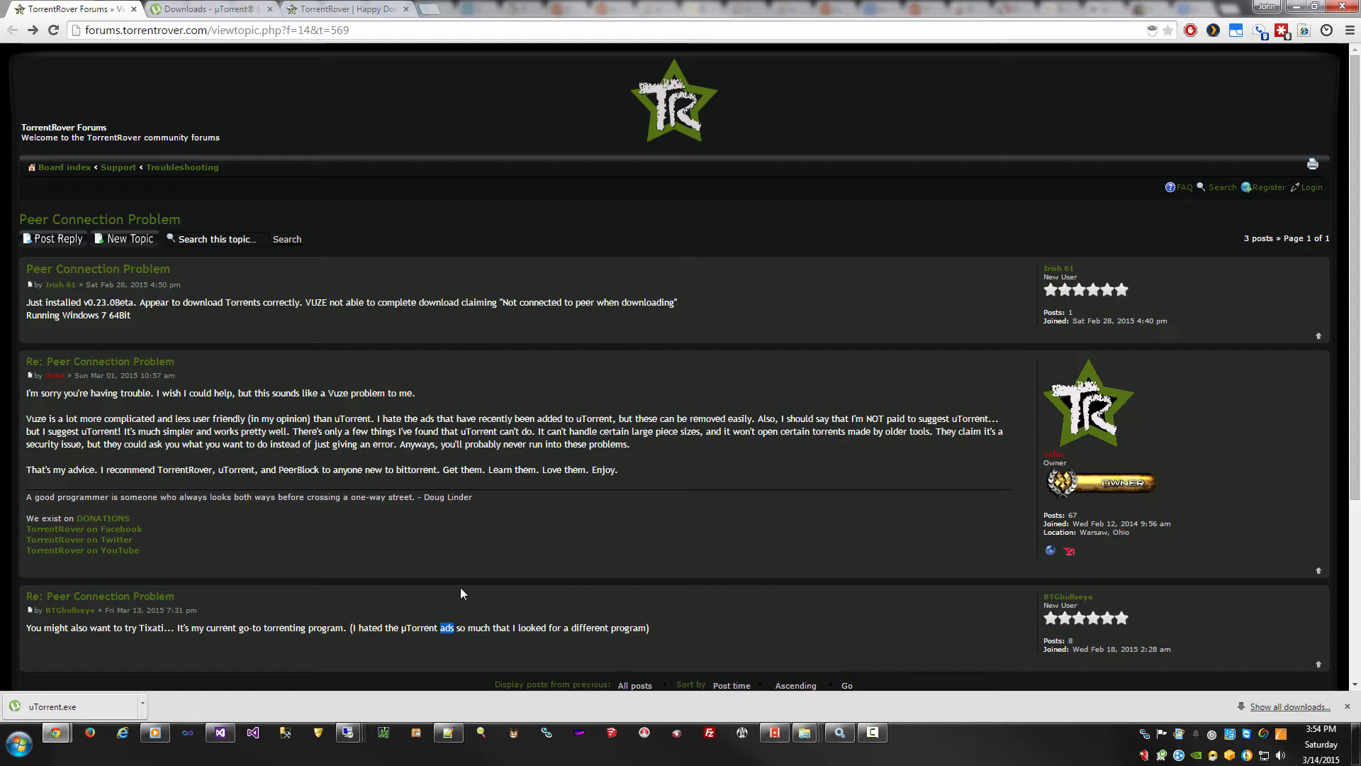
Run the downloaded uTorrent.exe from the download bar, accepting the security warning.
click(208, 9)
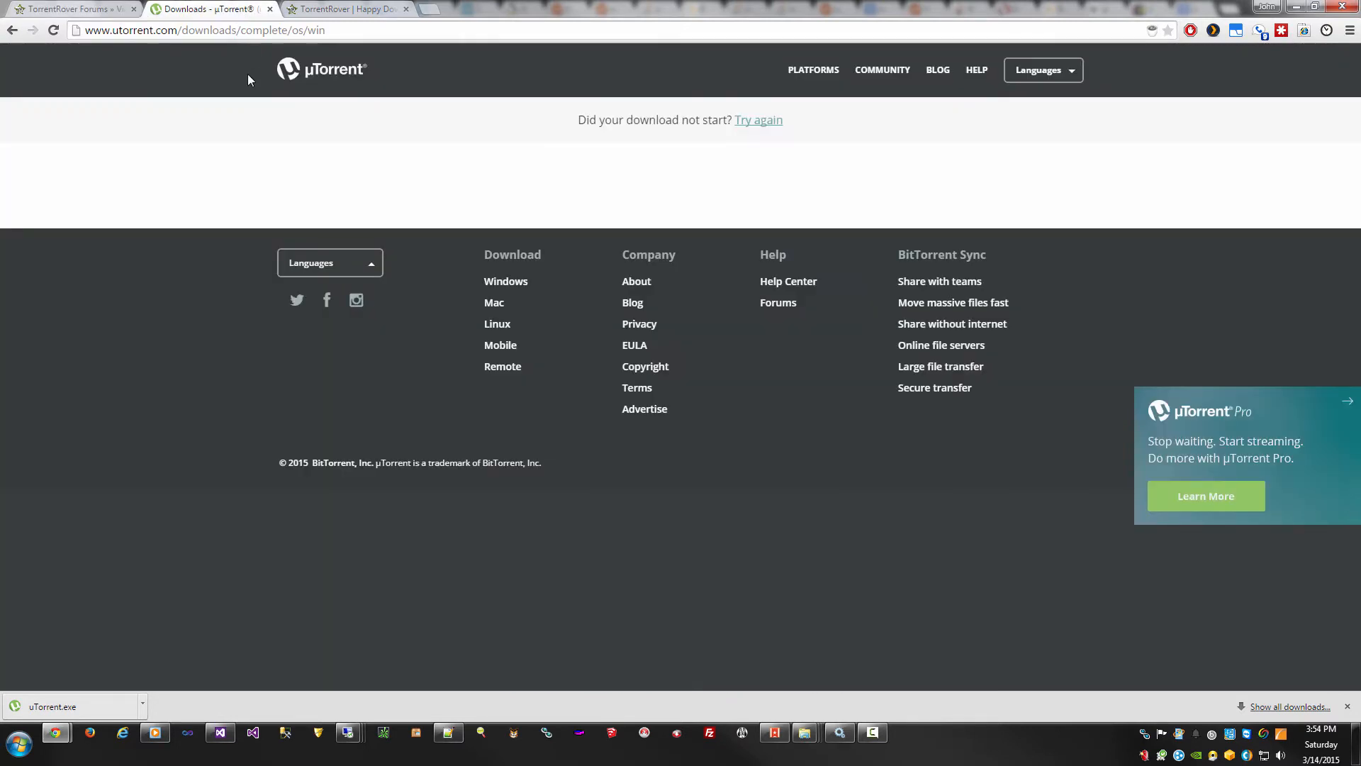
mouse_move(240, 282)
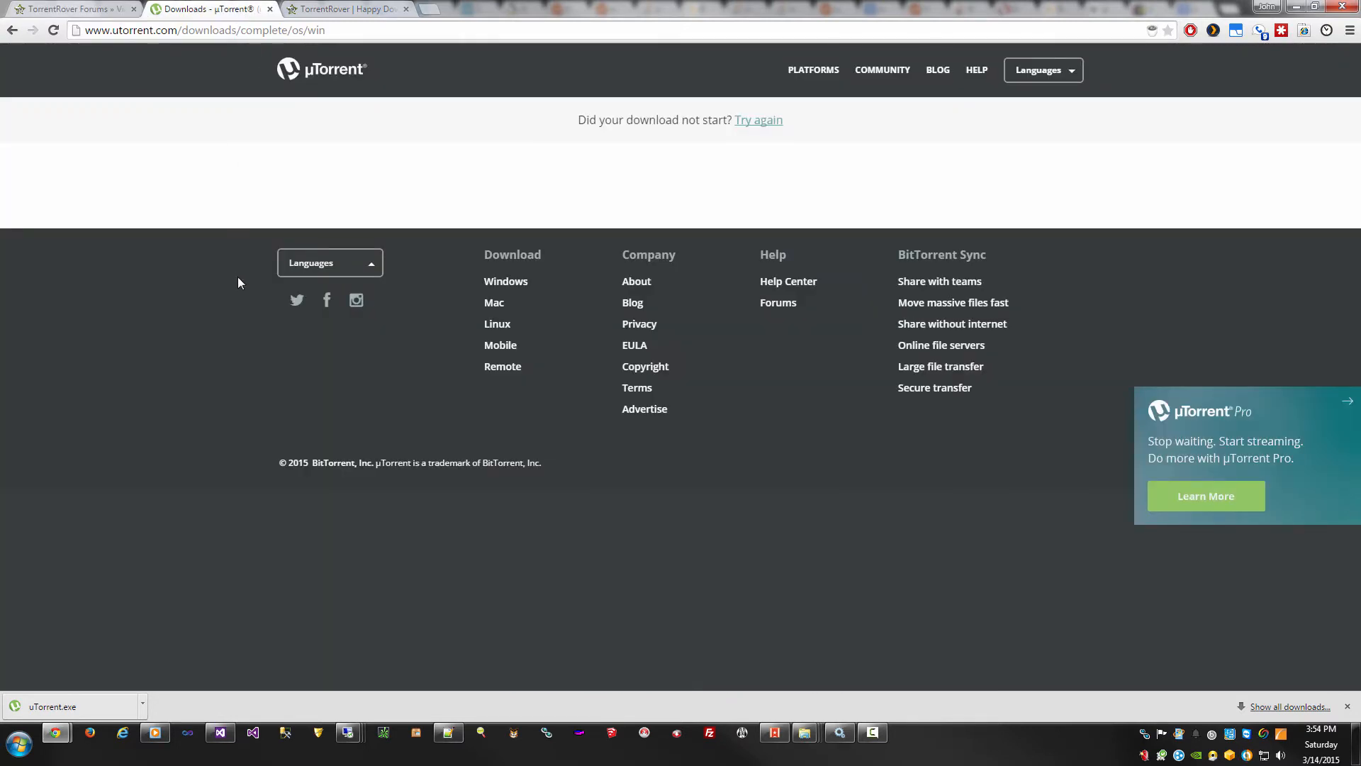
mouse_move(92, 698)
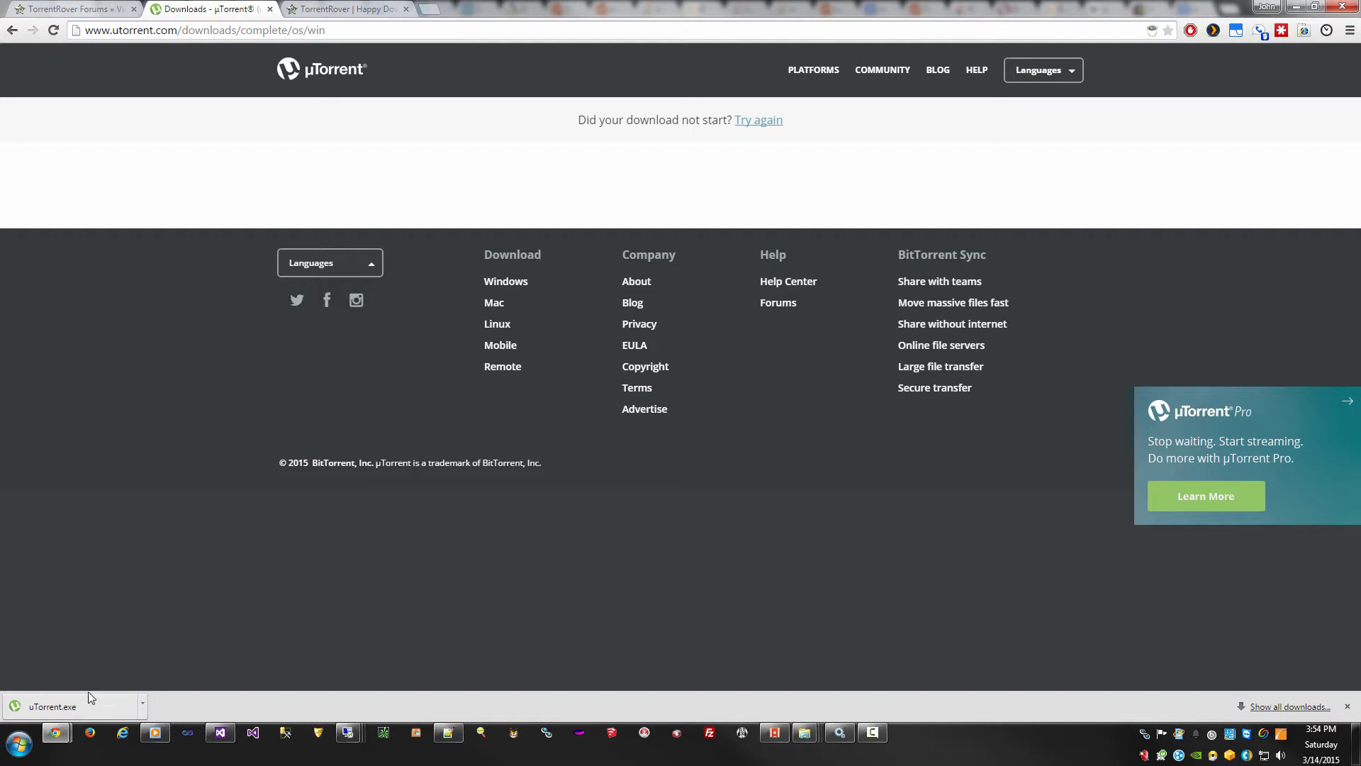
click(49, 707)
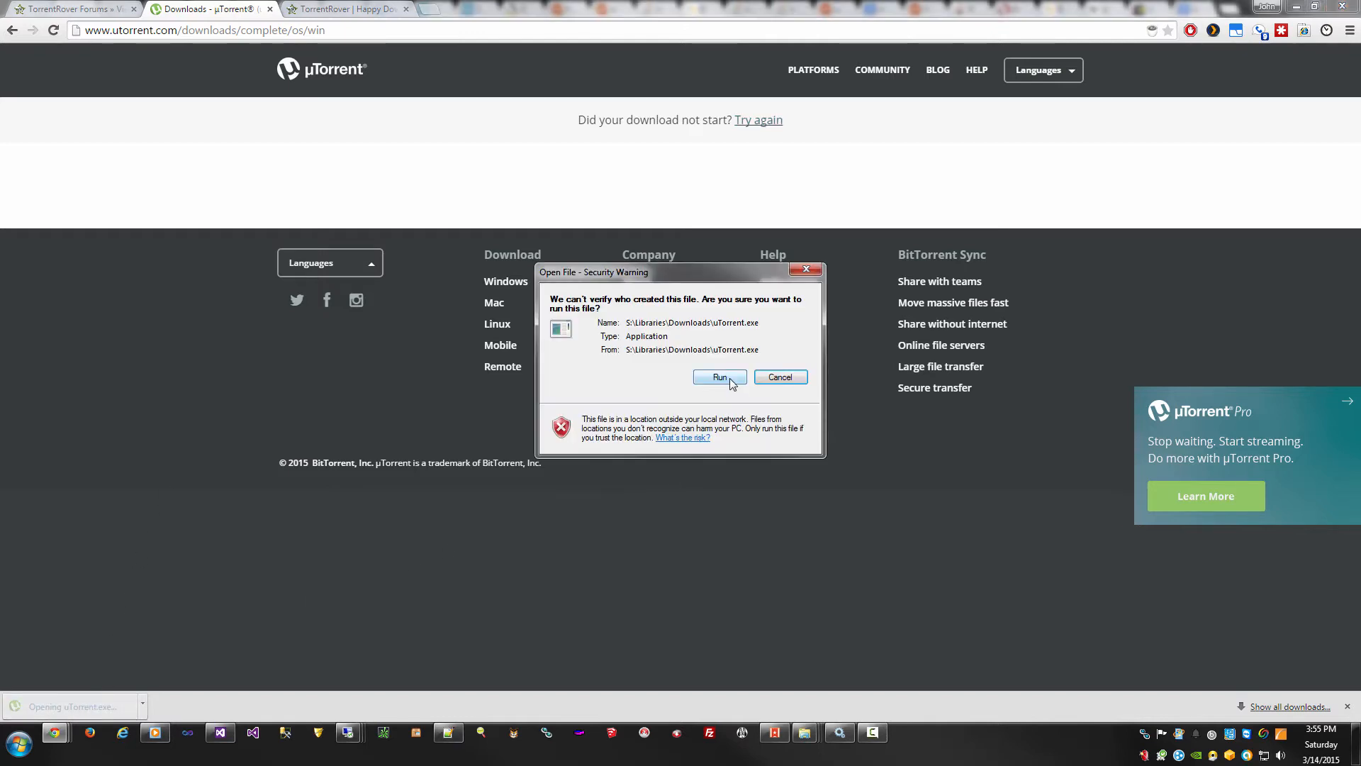
click(719, 376)
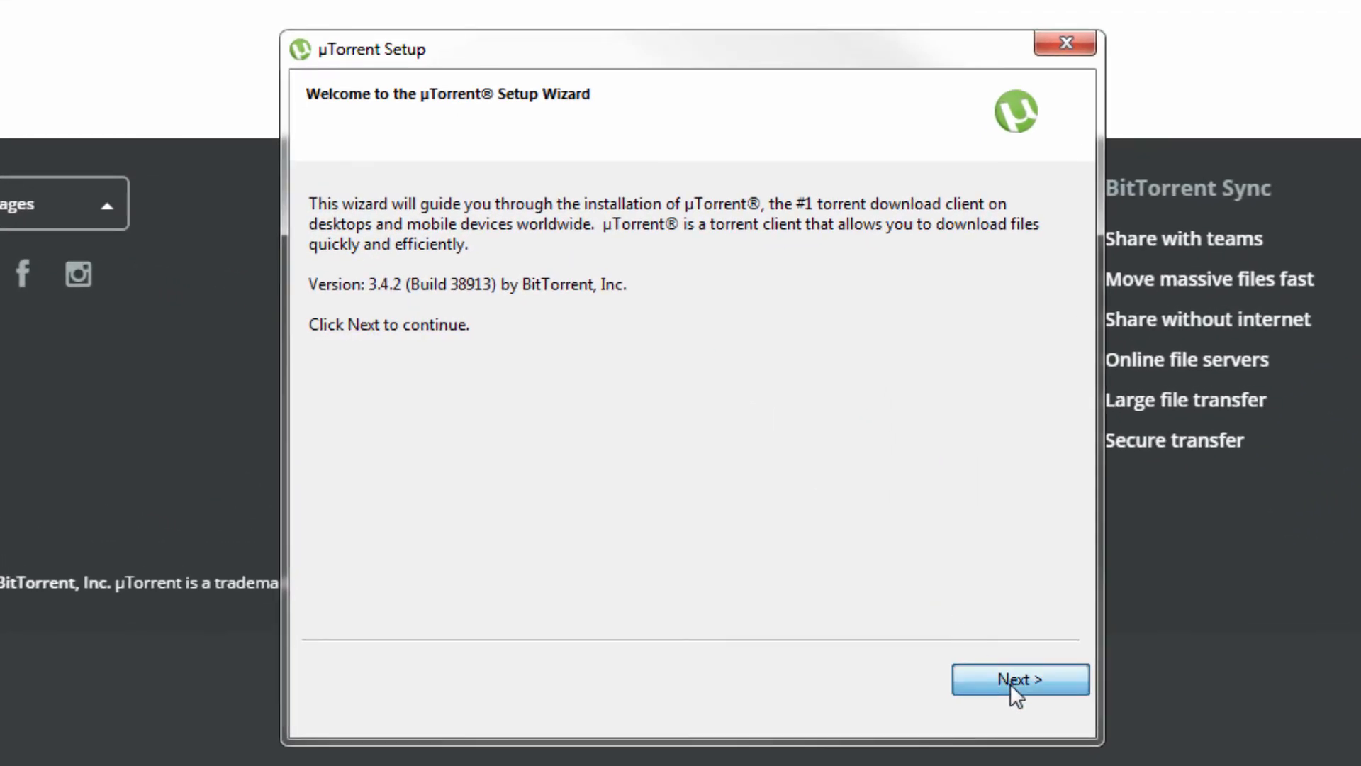
Accept the licence and turn off the desktop icon and Windows startup options.
click(1020, 679)
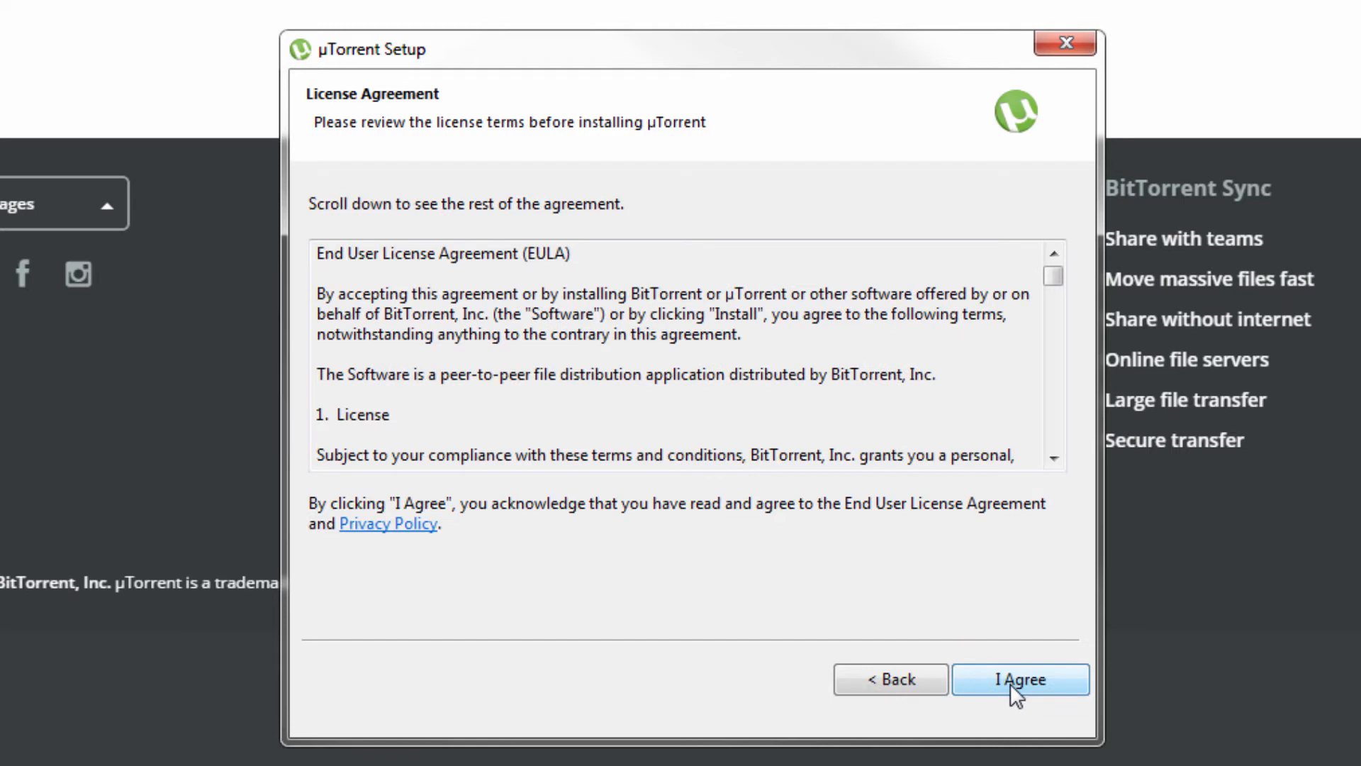
click(1020, 679)
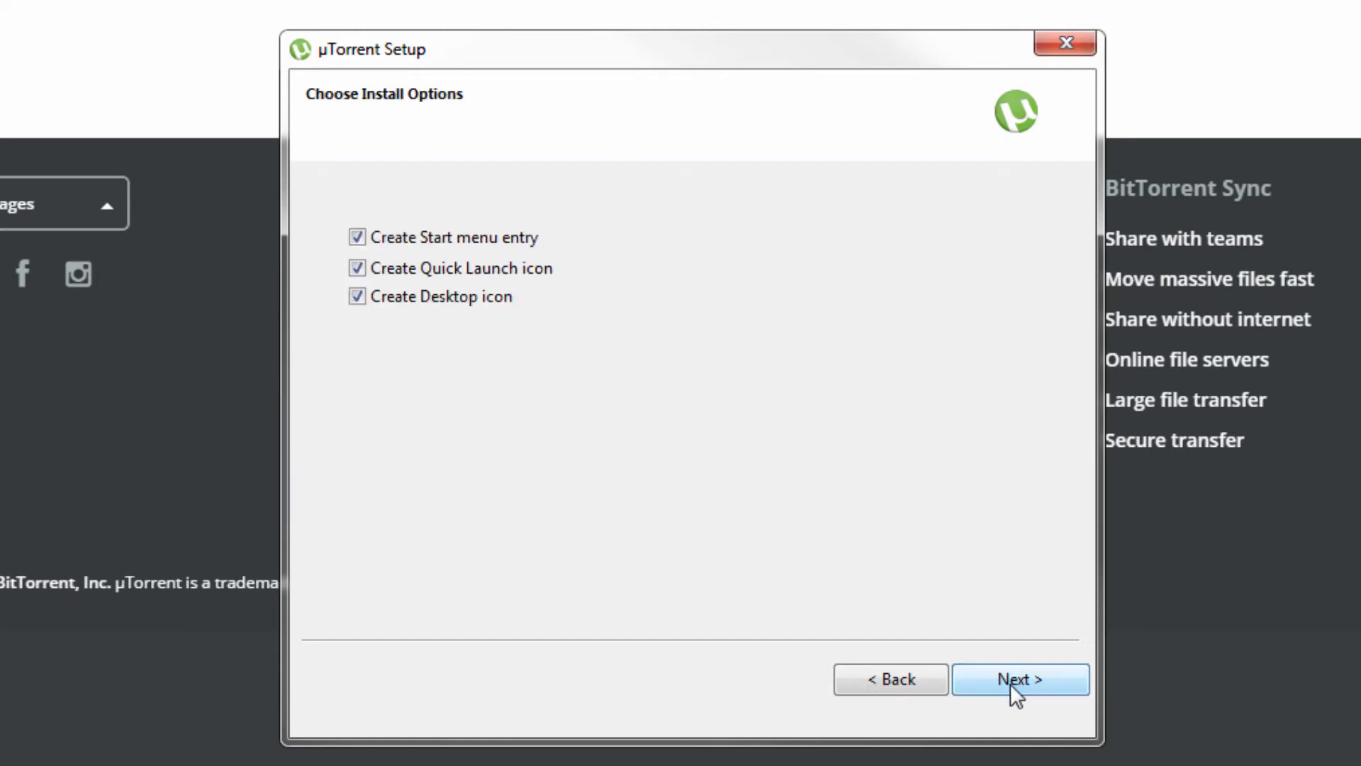
mouse_move(430, 361)
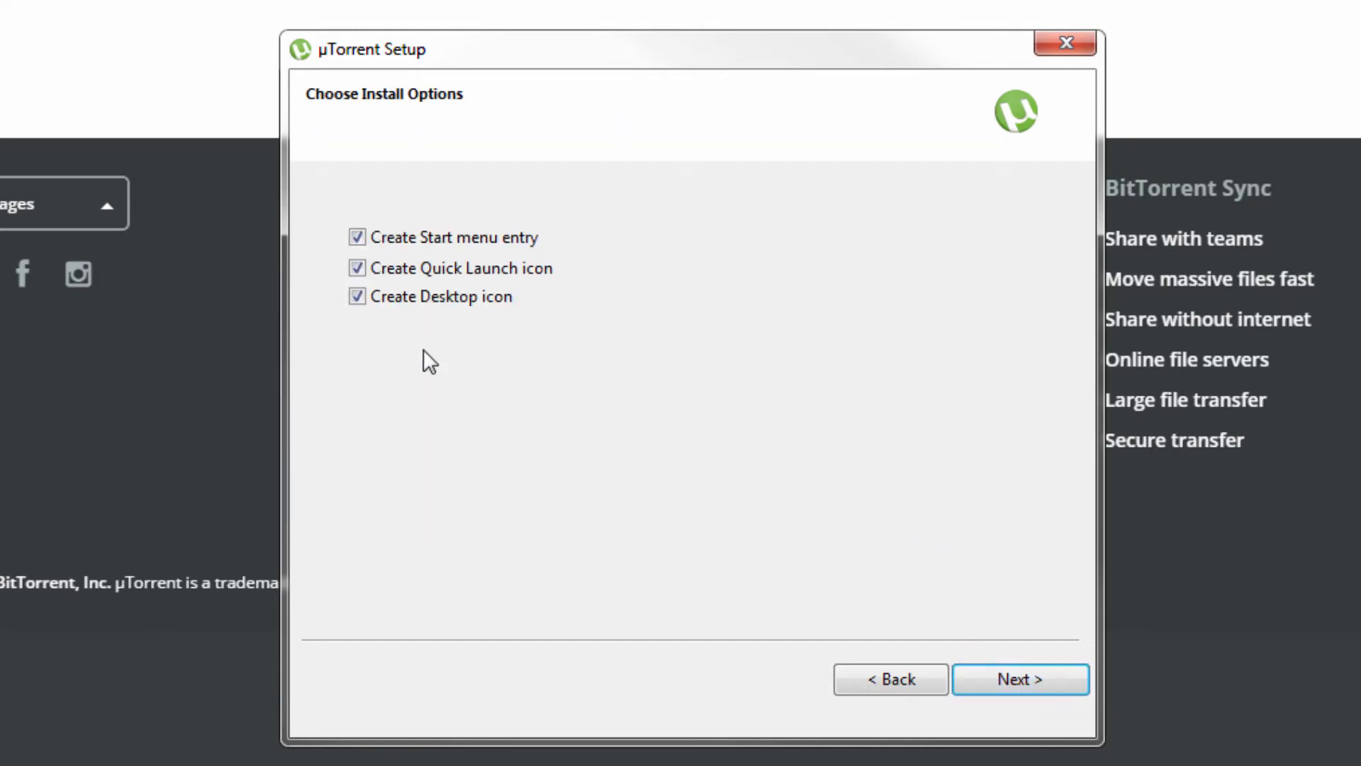
click(357, 296)
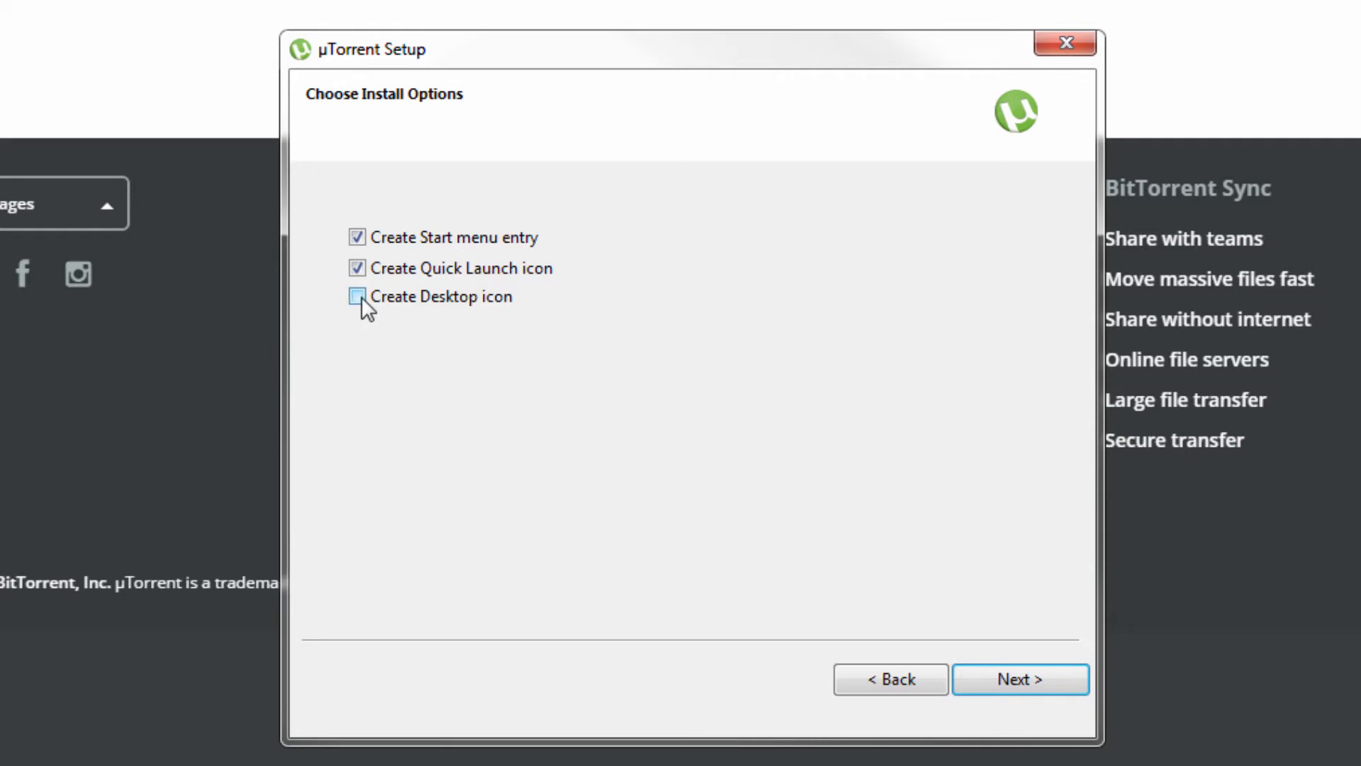
click(1020, 679)
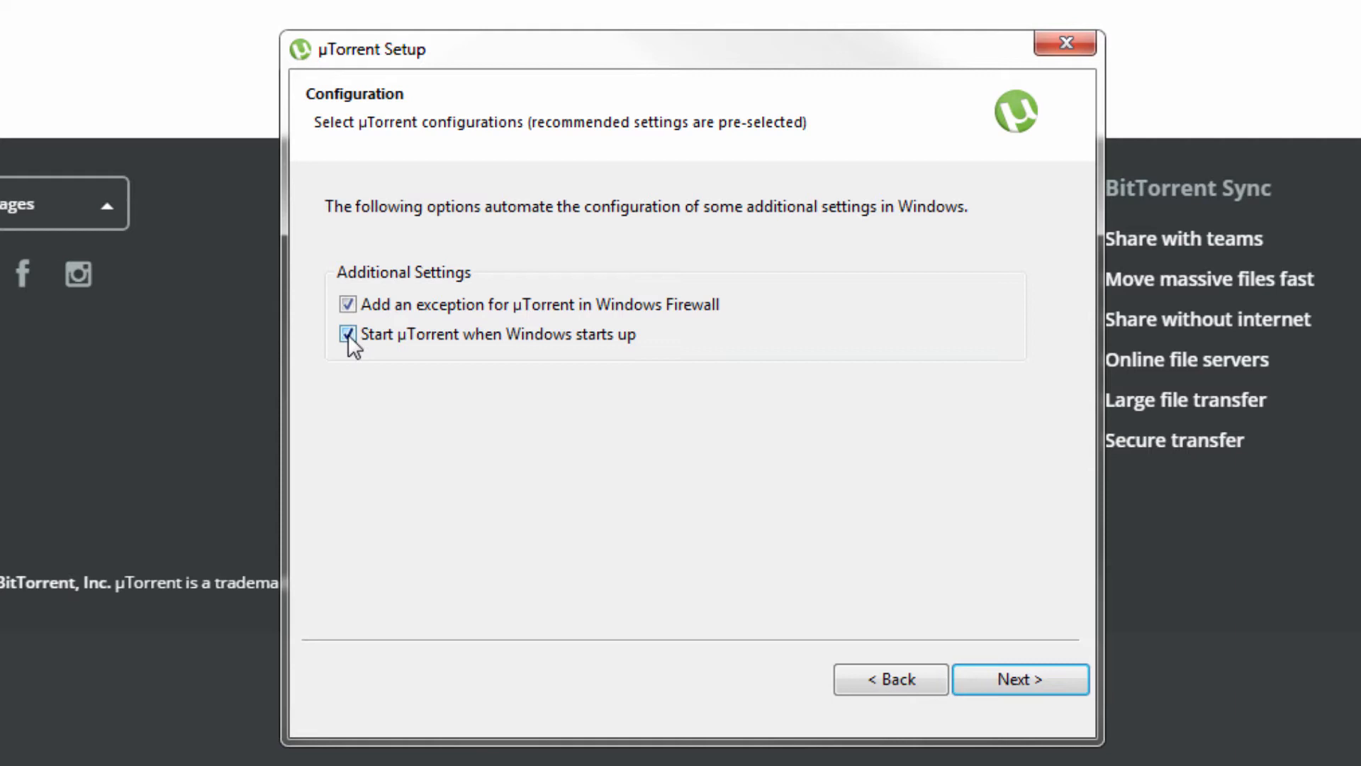
click(347, 334)
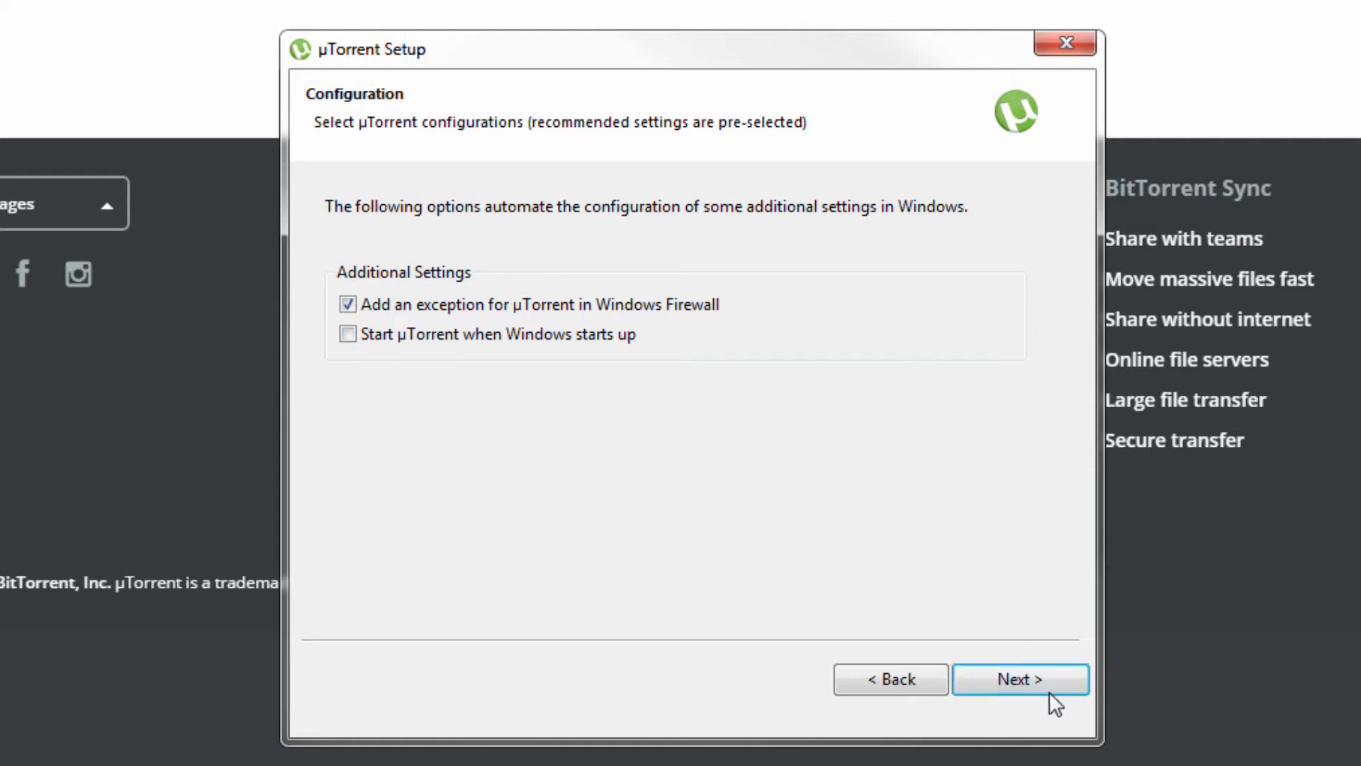
Uncheck the STS9 bundle, choose 'I do not accept' for Wajam, and finish setup.
click(1020, 679)
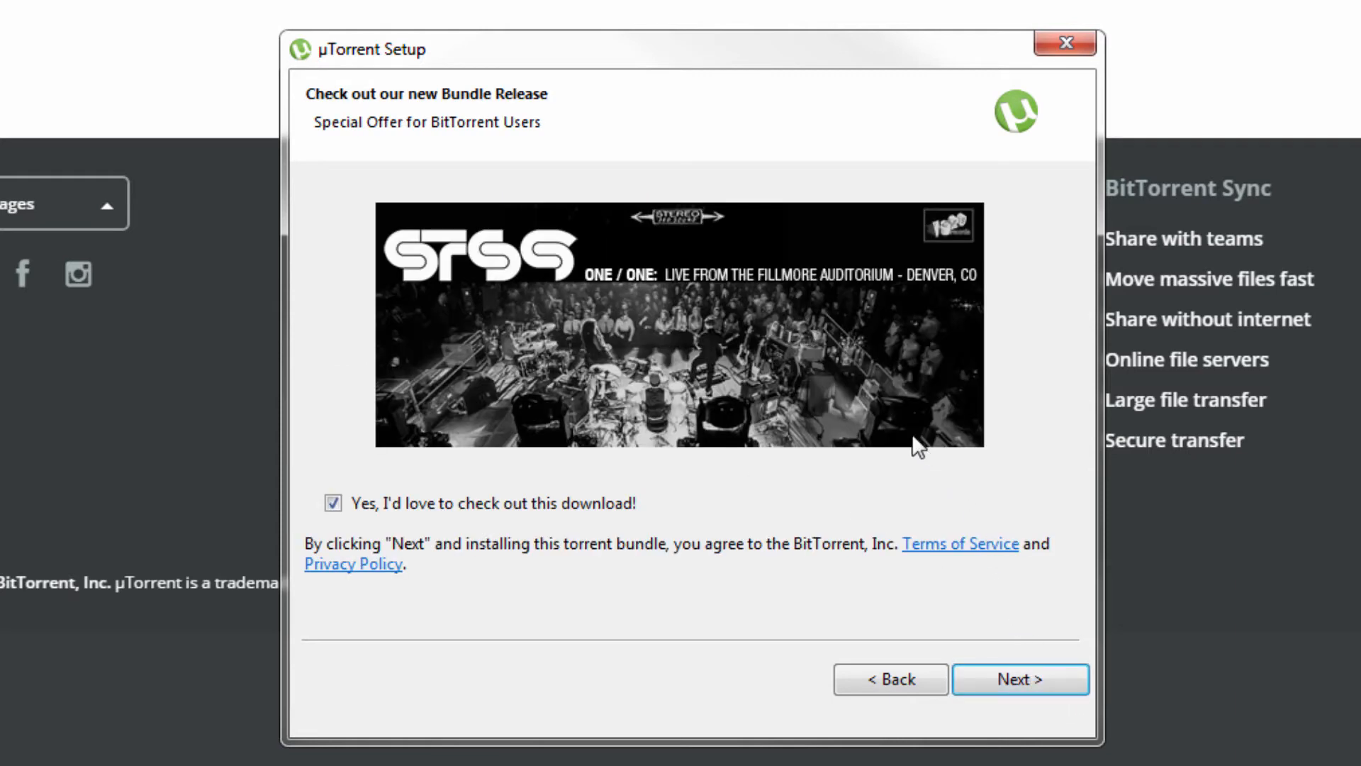
mouse_move(799, 310)
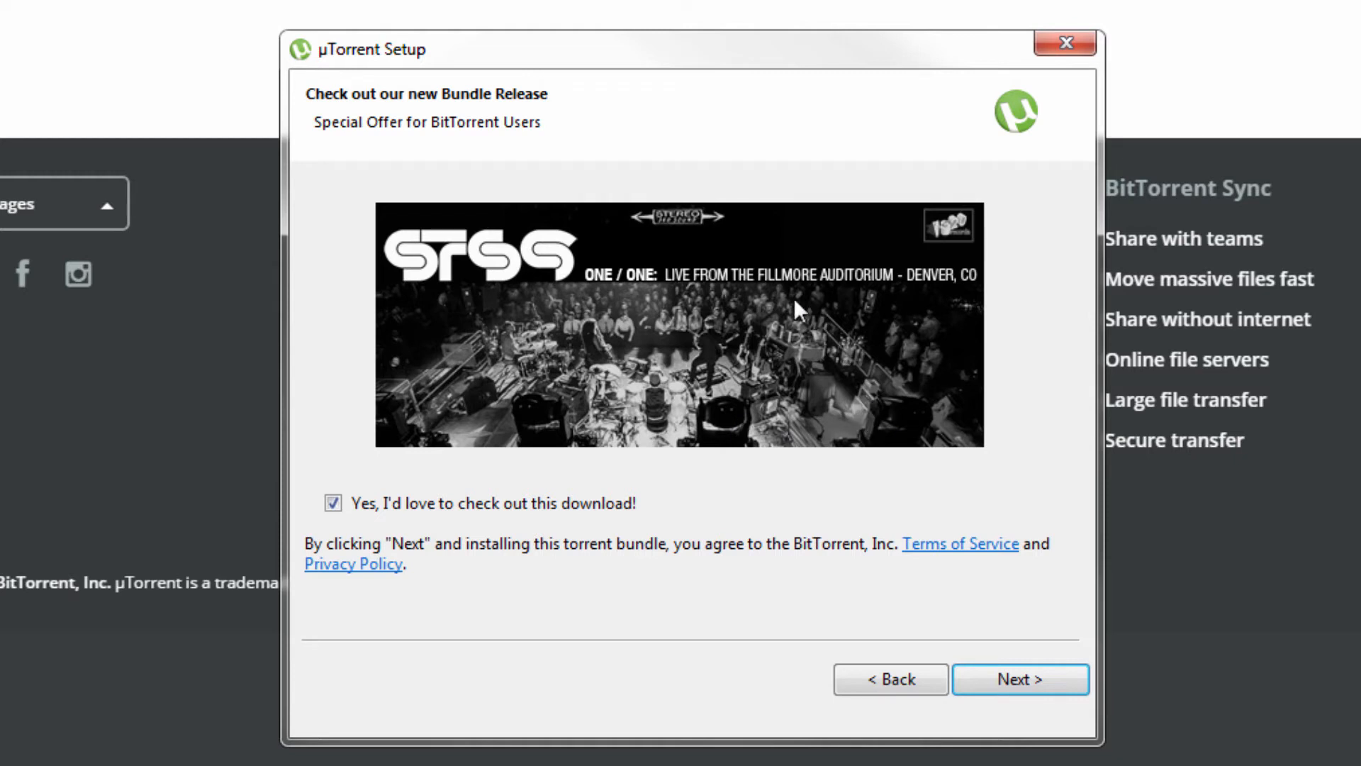
mouse_move(576, 312)
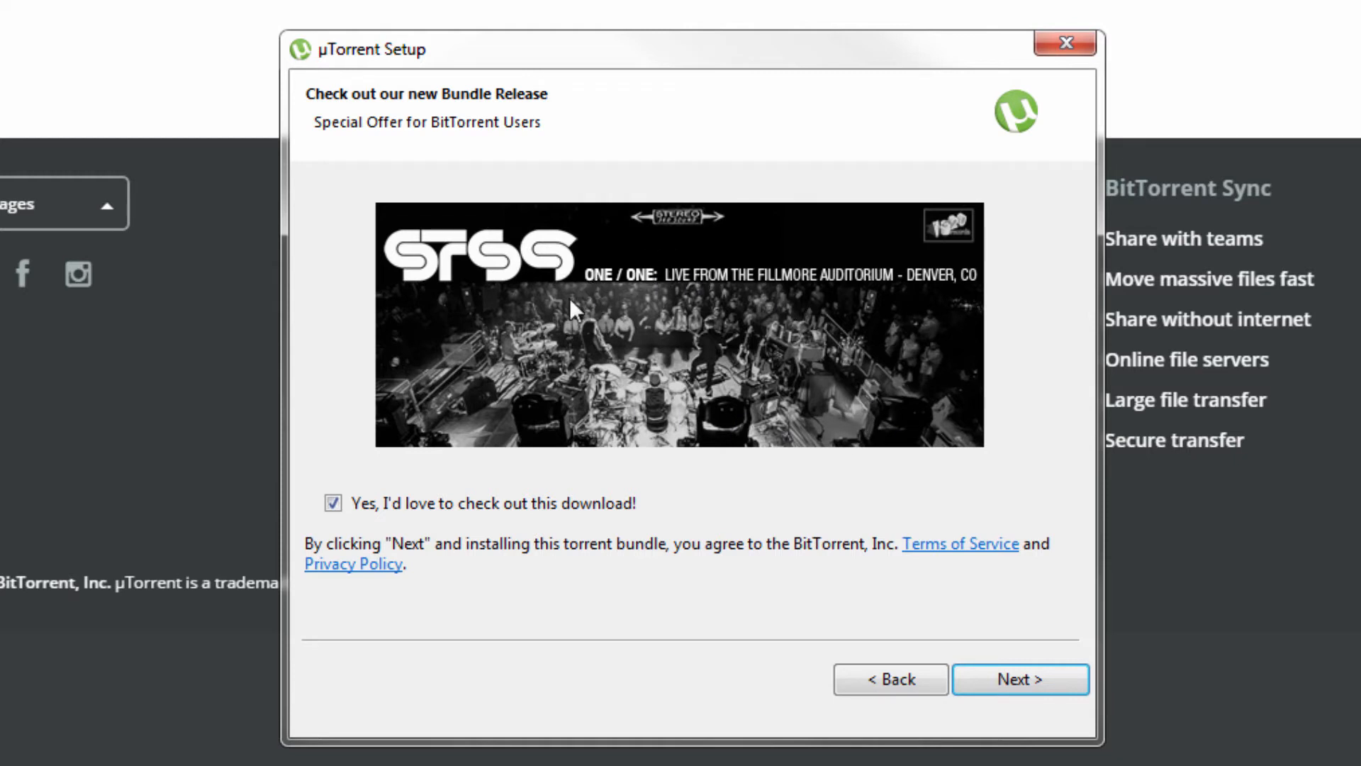
mouse_move(507, 362)
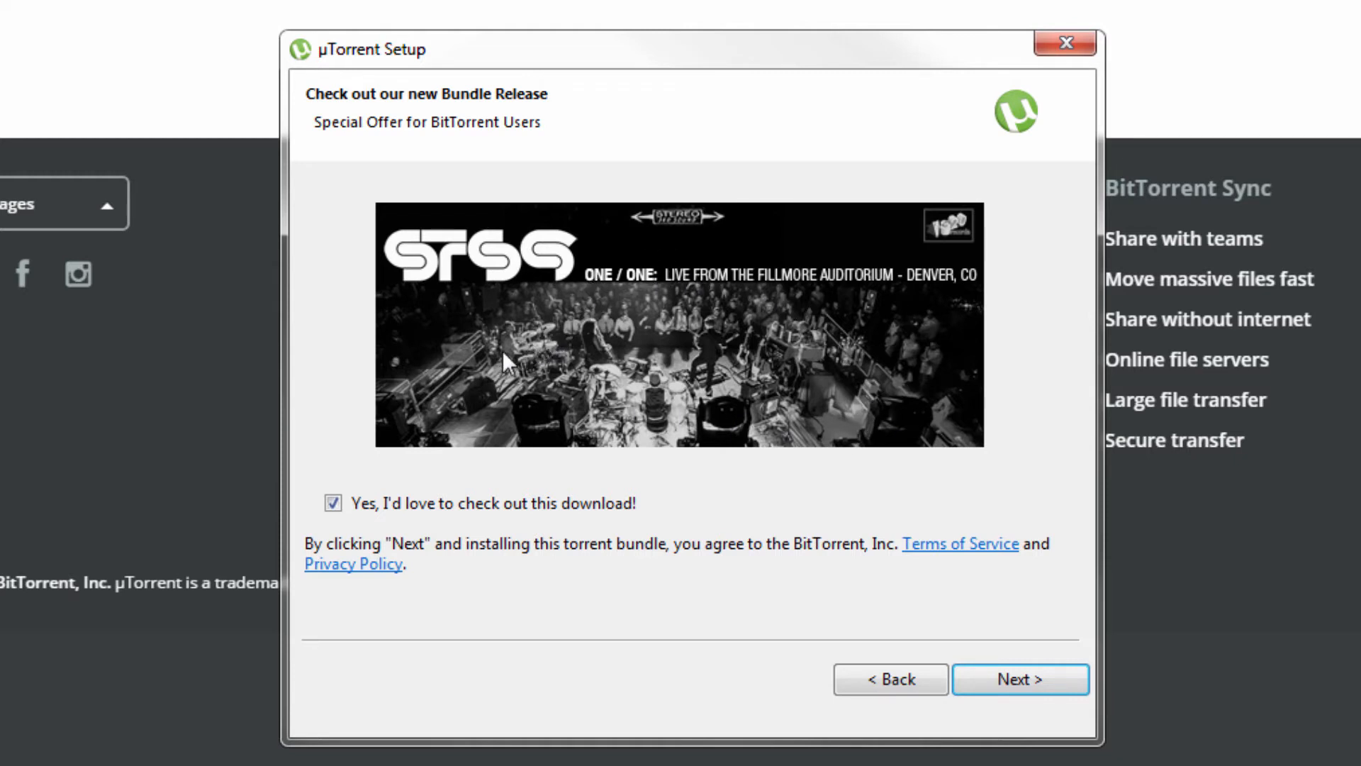
click(332, 503)
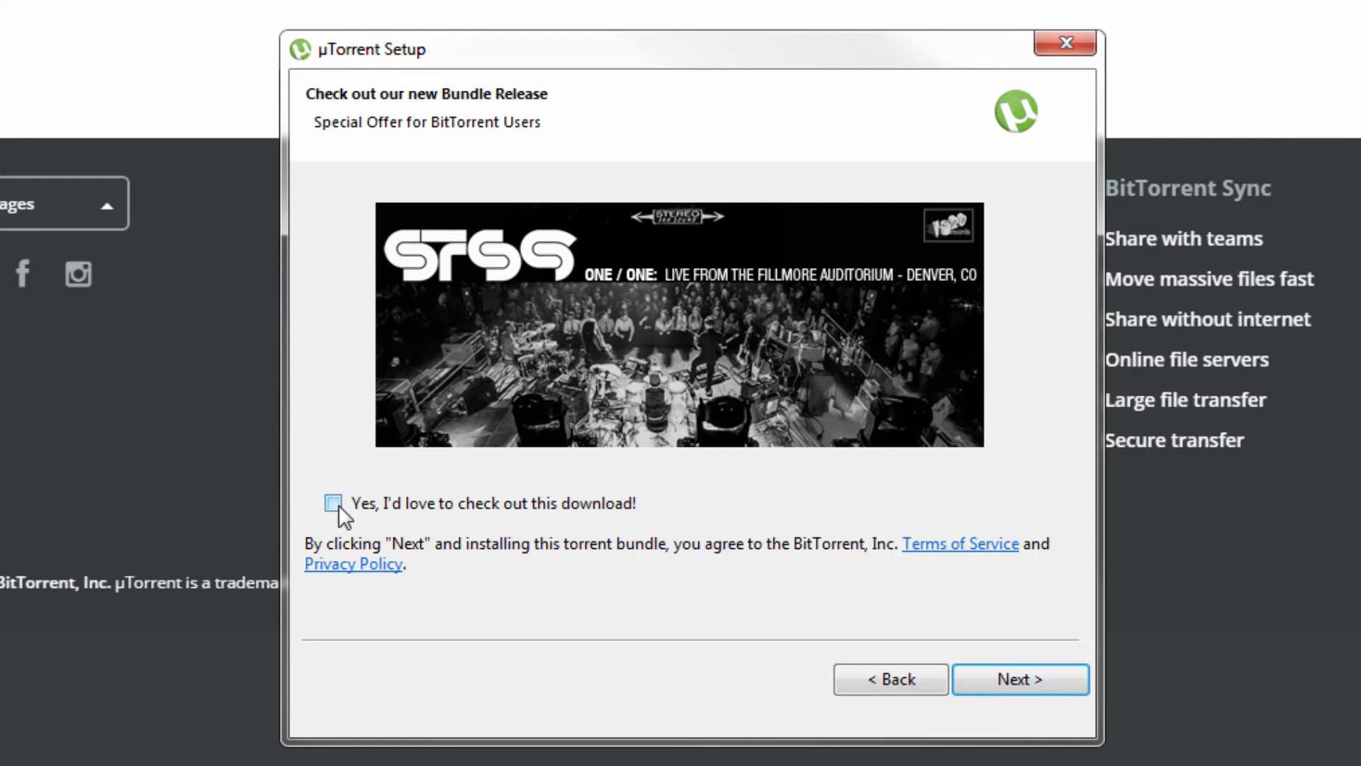
mouse_move(1020, 679)
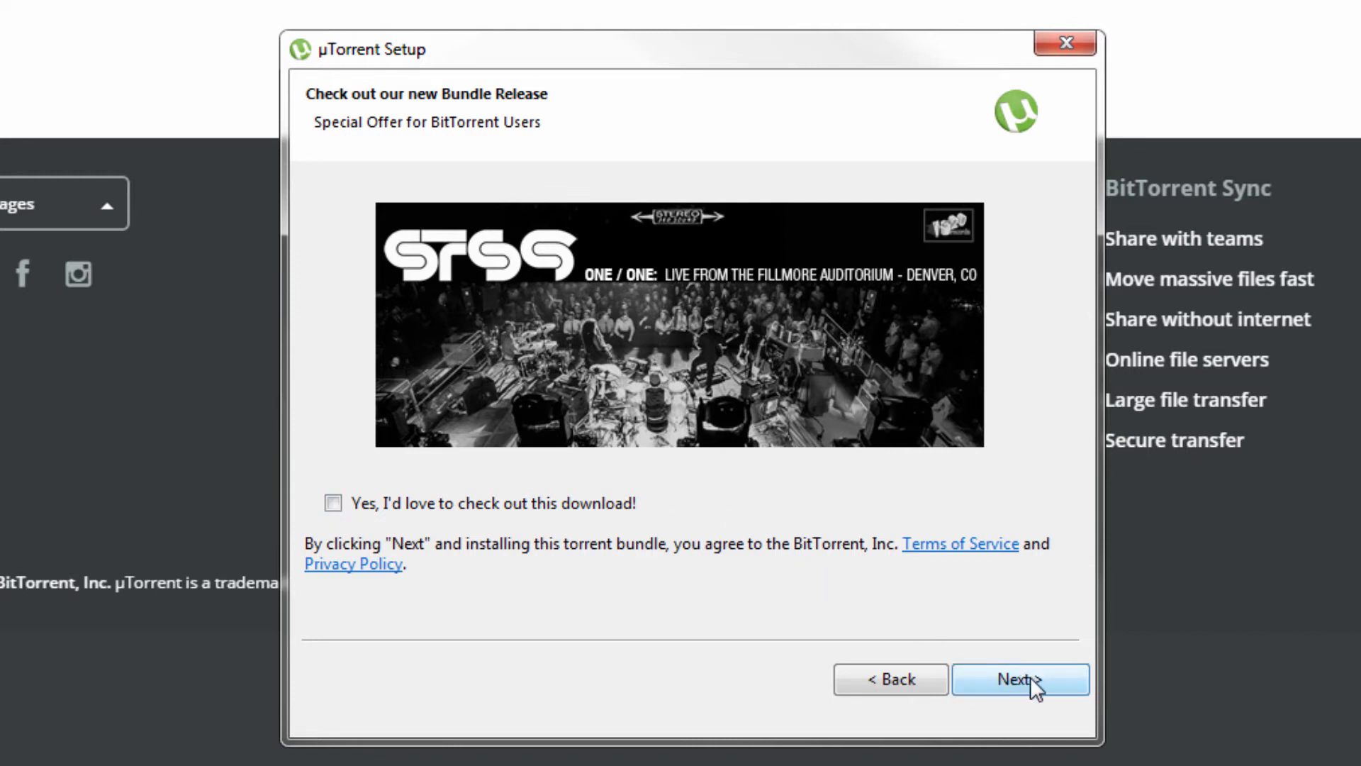
click(1019, 679)
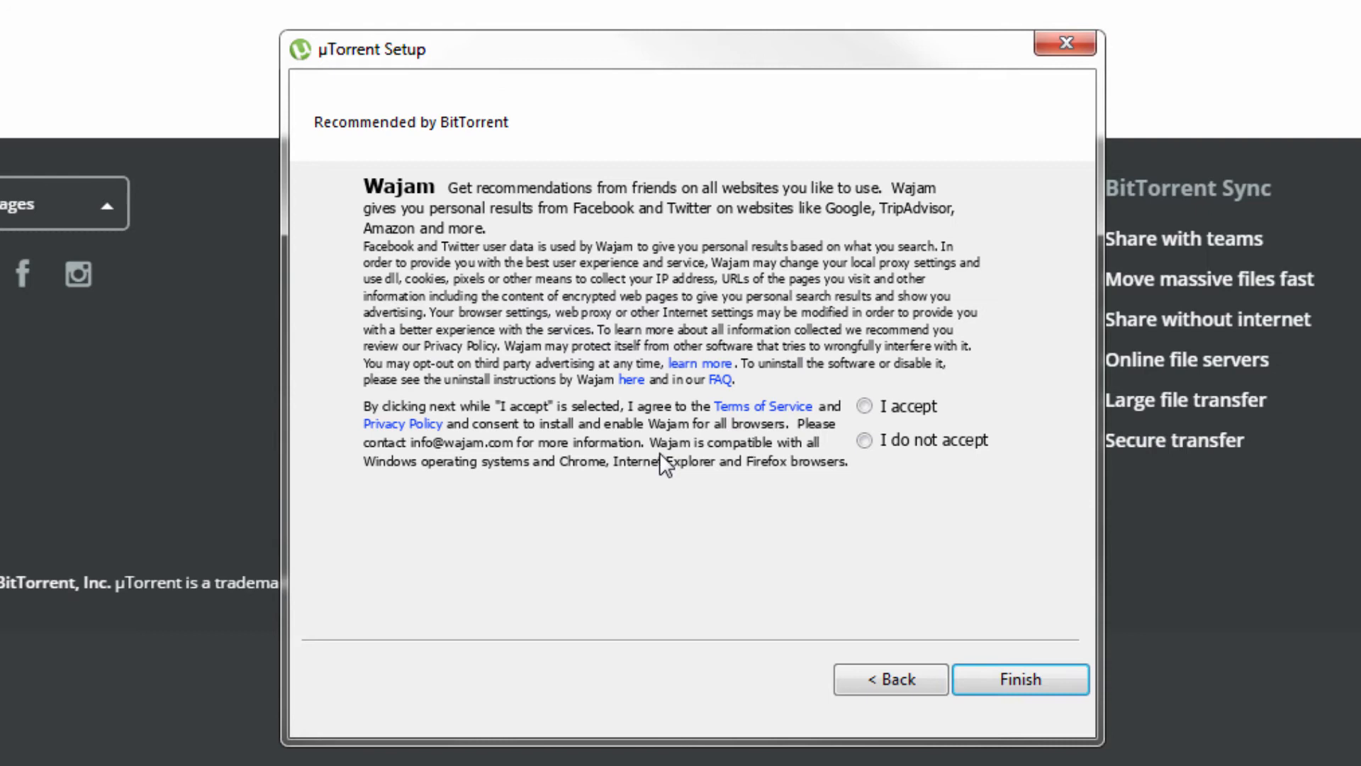
mouse_move(956, 257)
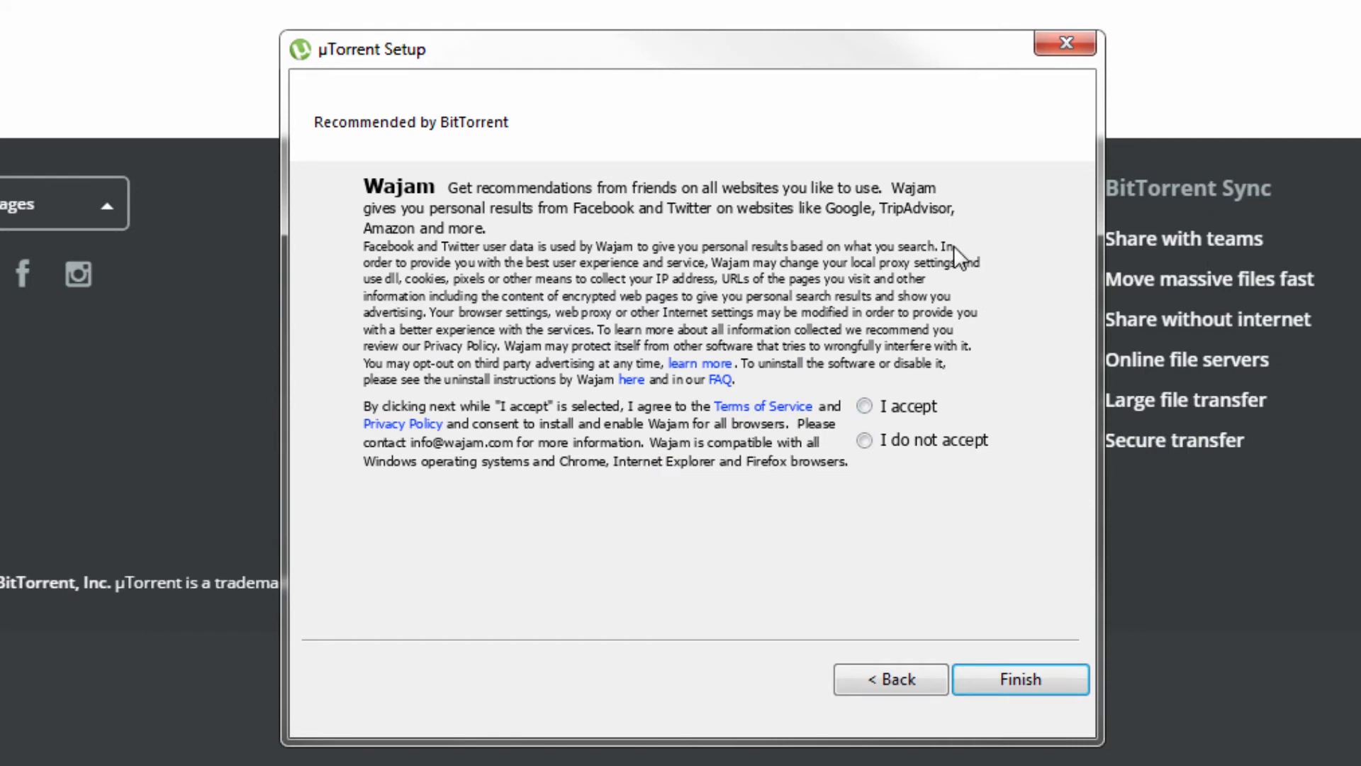
mouse_move(692, 231)
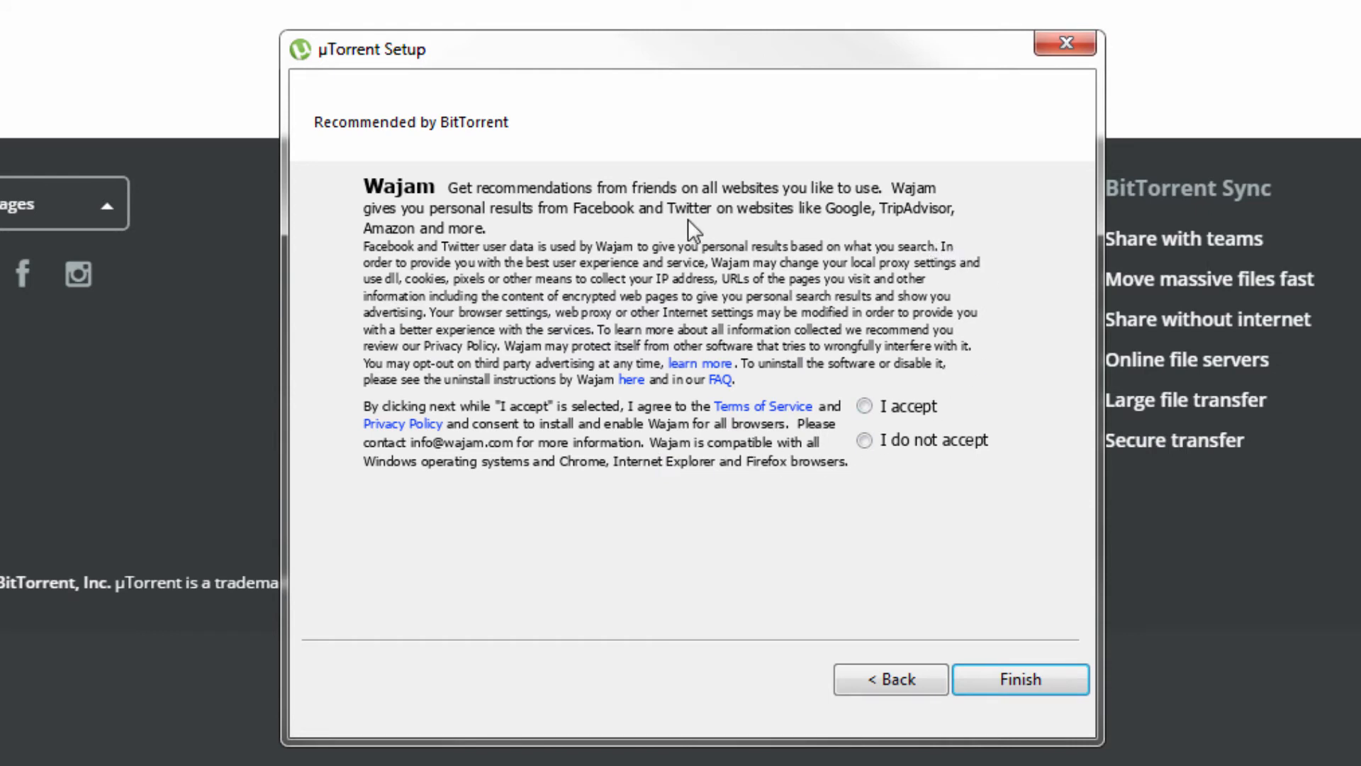
mouse_move(938, 226)
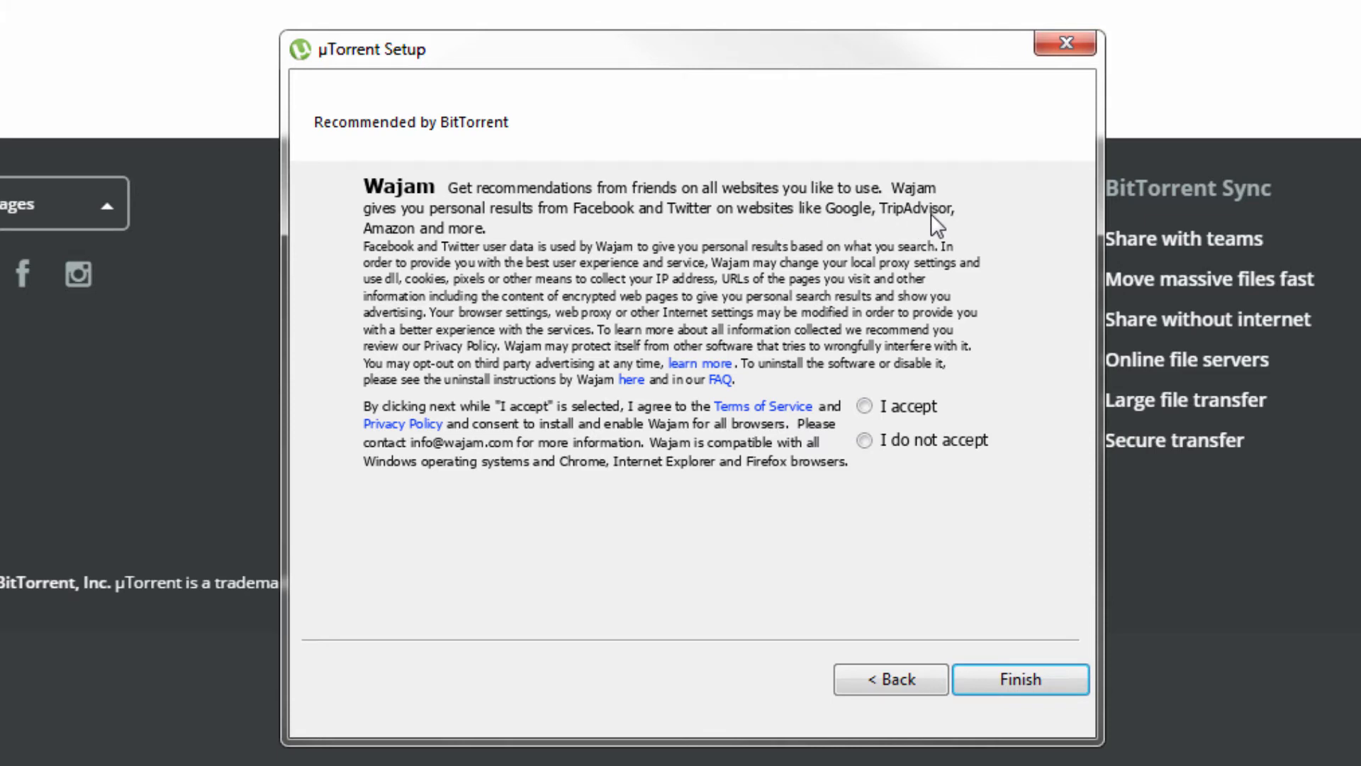
mouse_move(897, 359)
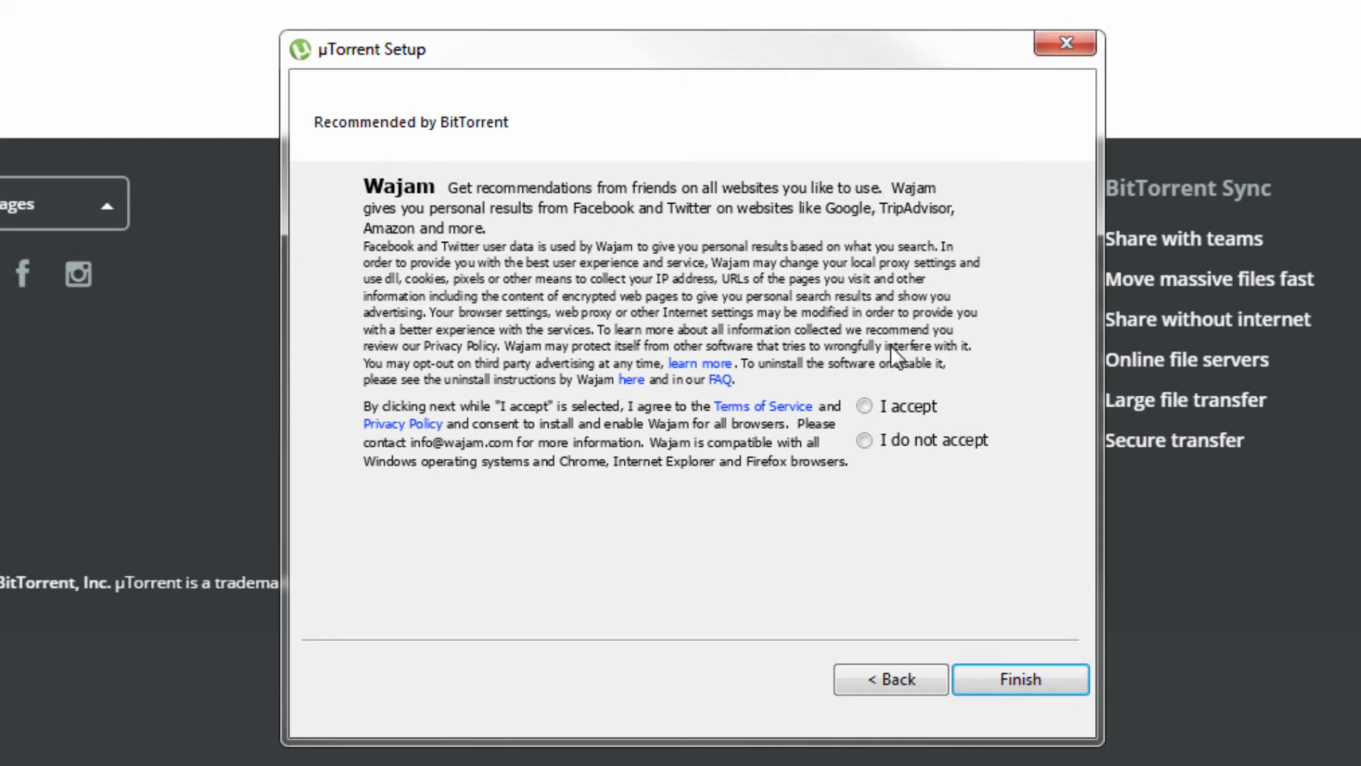
click(863, 441)
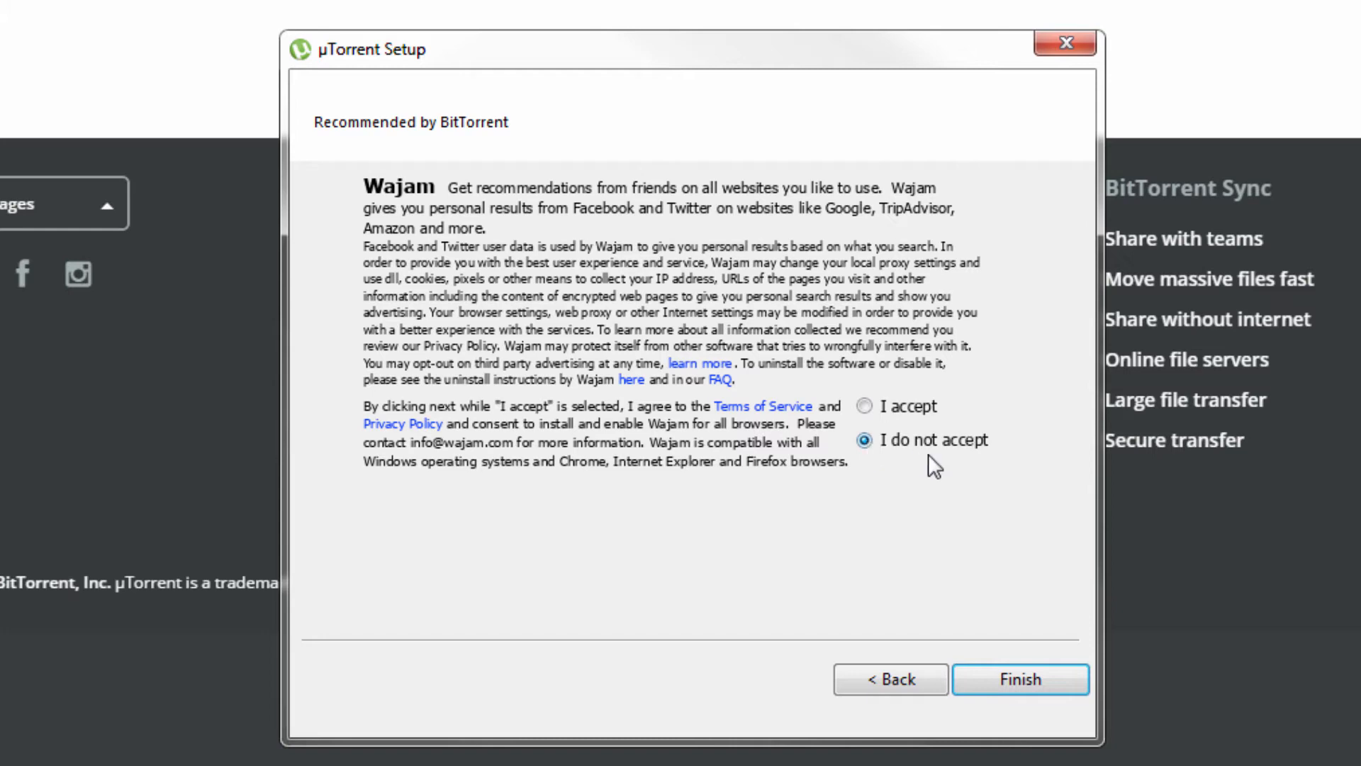
click(1020, 679)
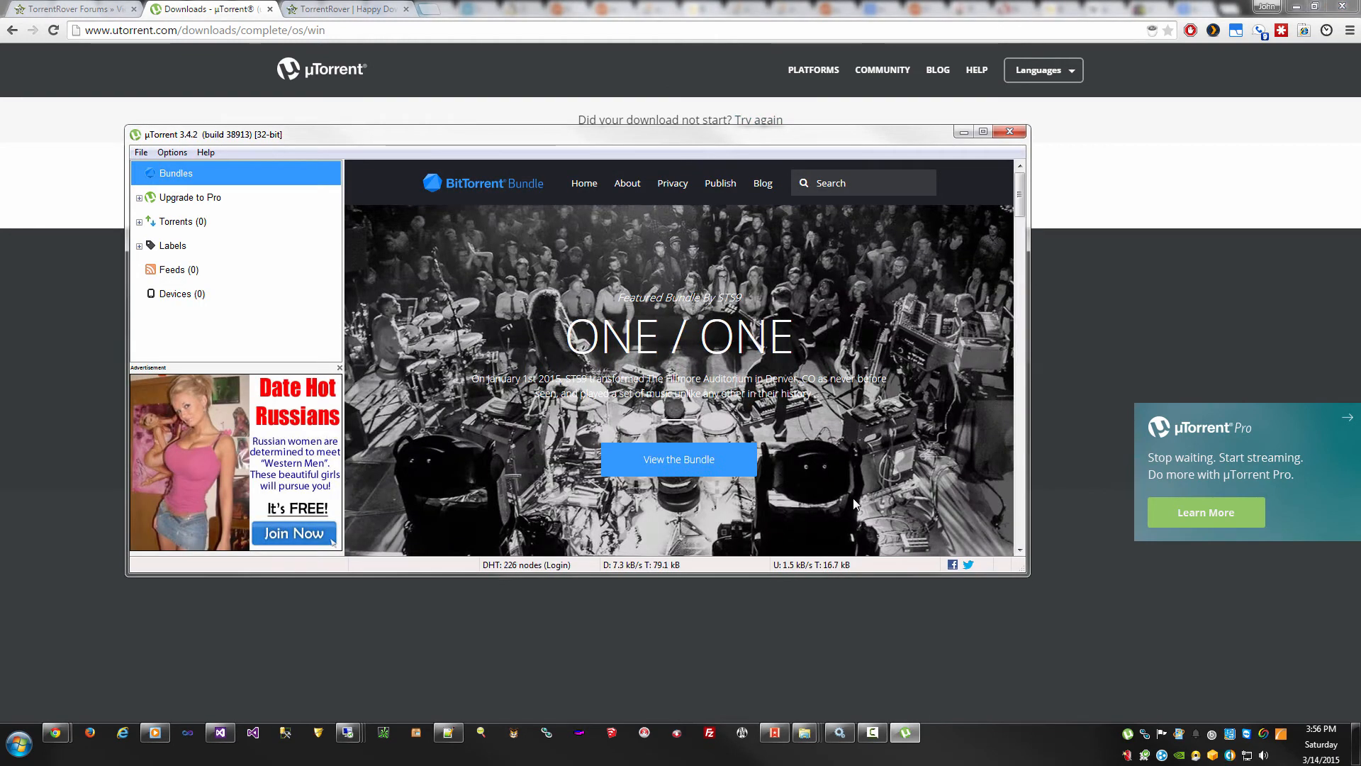
Enlarge the window and set offers.left_rail_offer_enabled to False in Advanced preferences, filtered by 'offer'.
drag(573, 134, 599, 174)
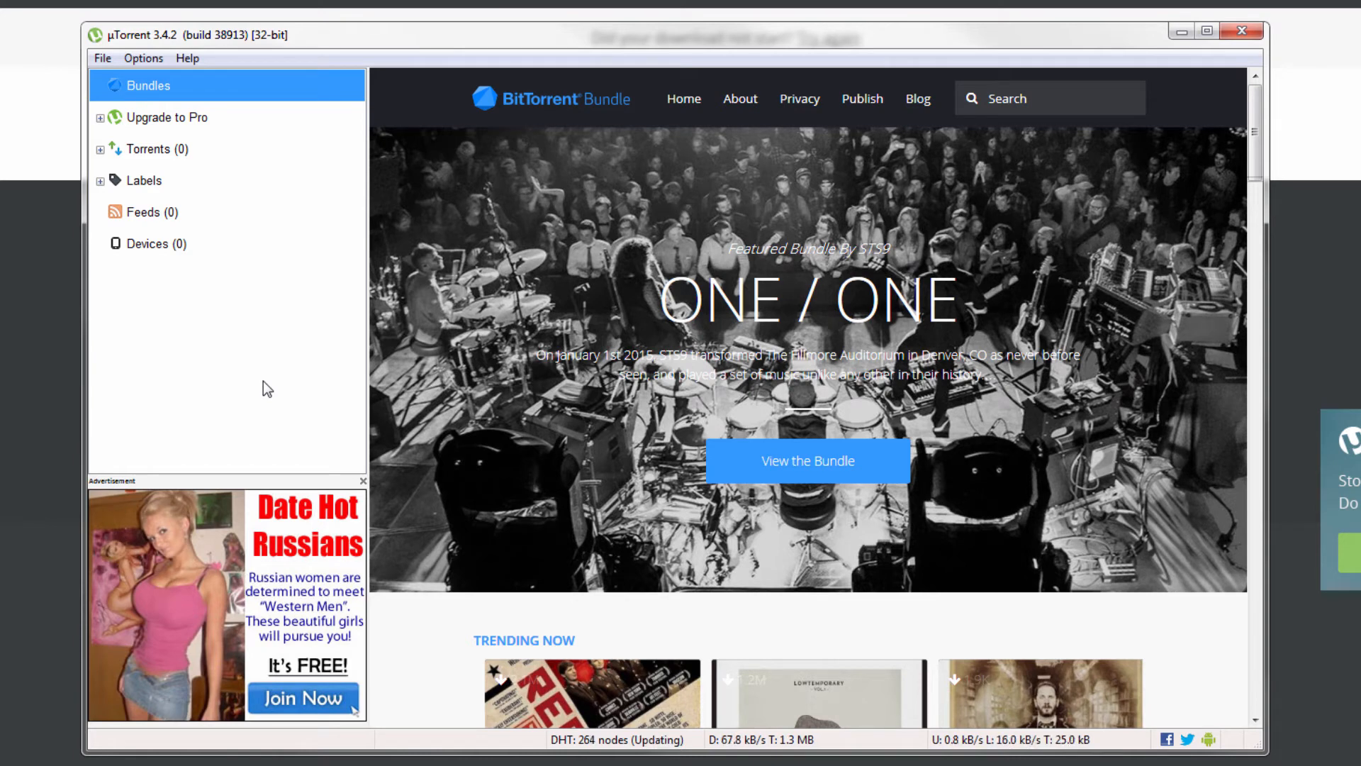
click(143, 58)
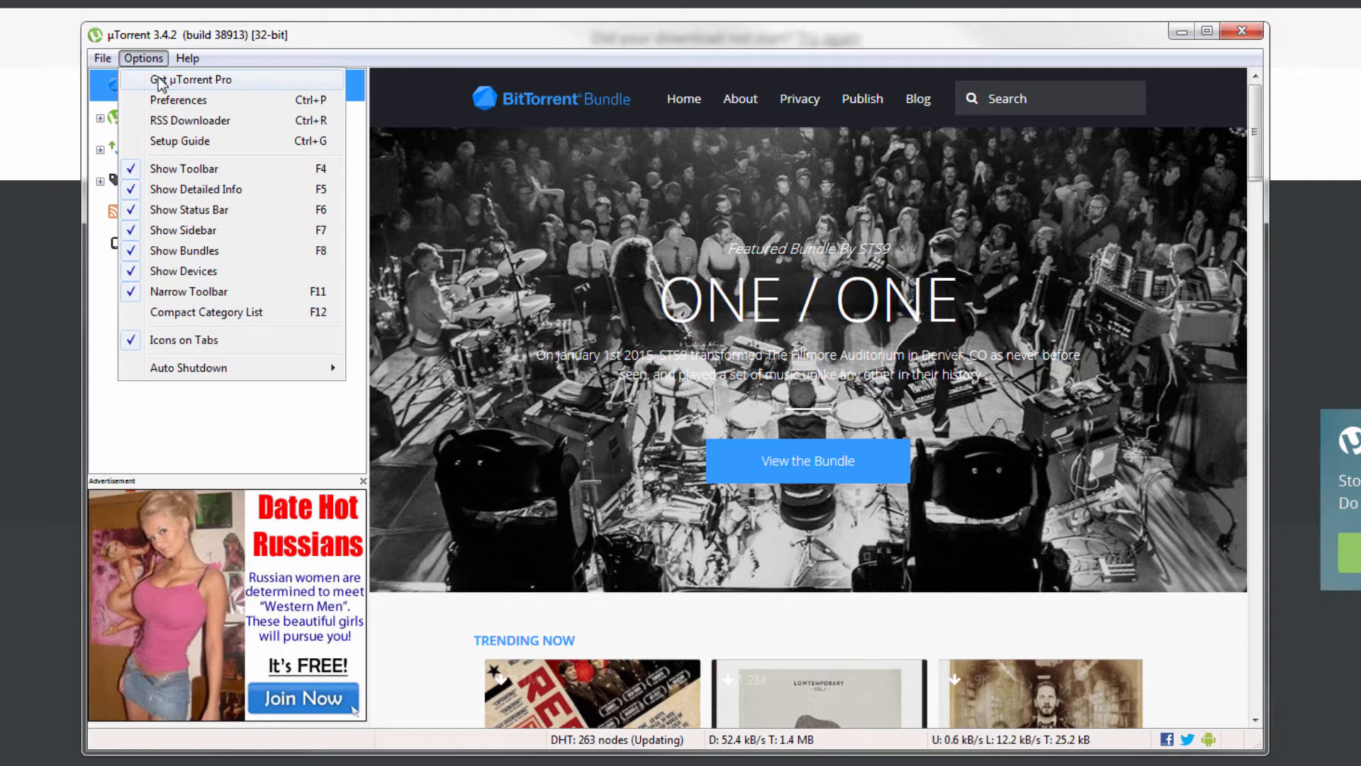
click(179, 100)
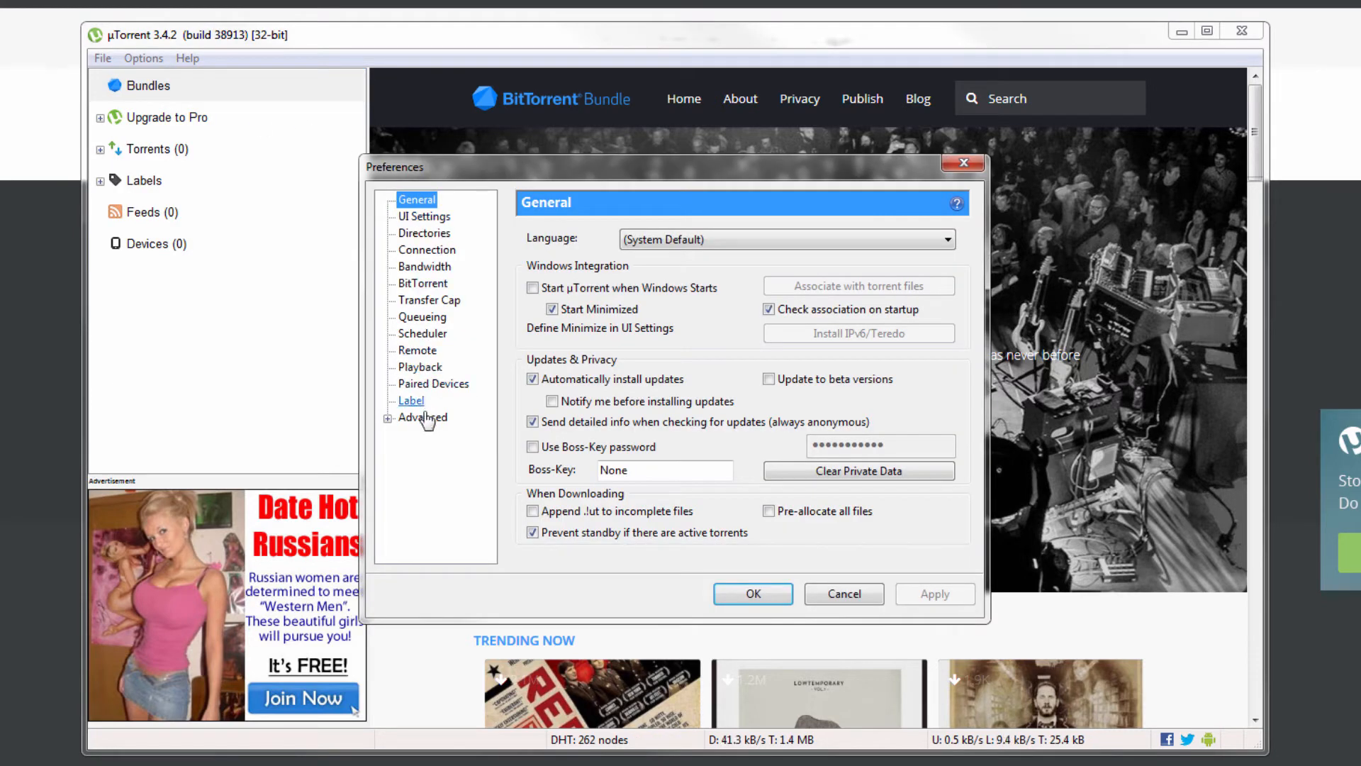
click(423, 417)
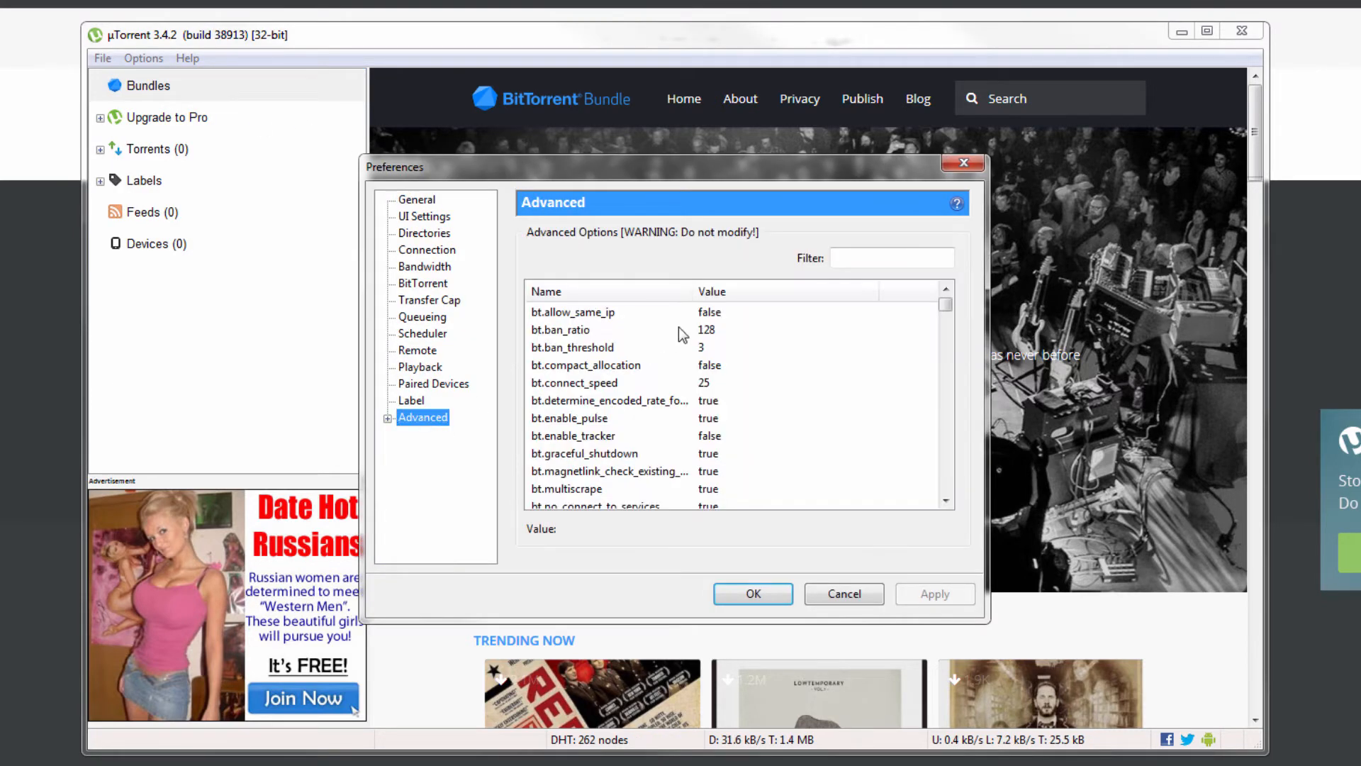
click(890, 256)
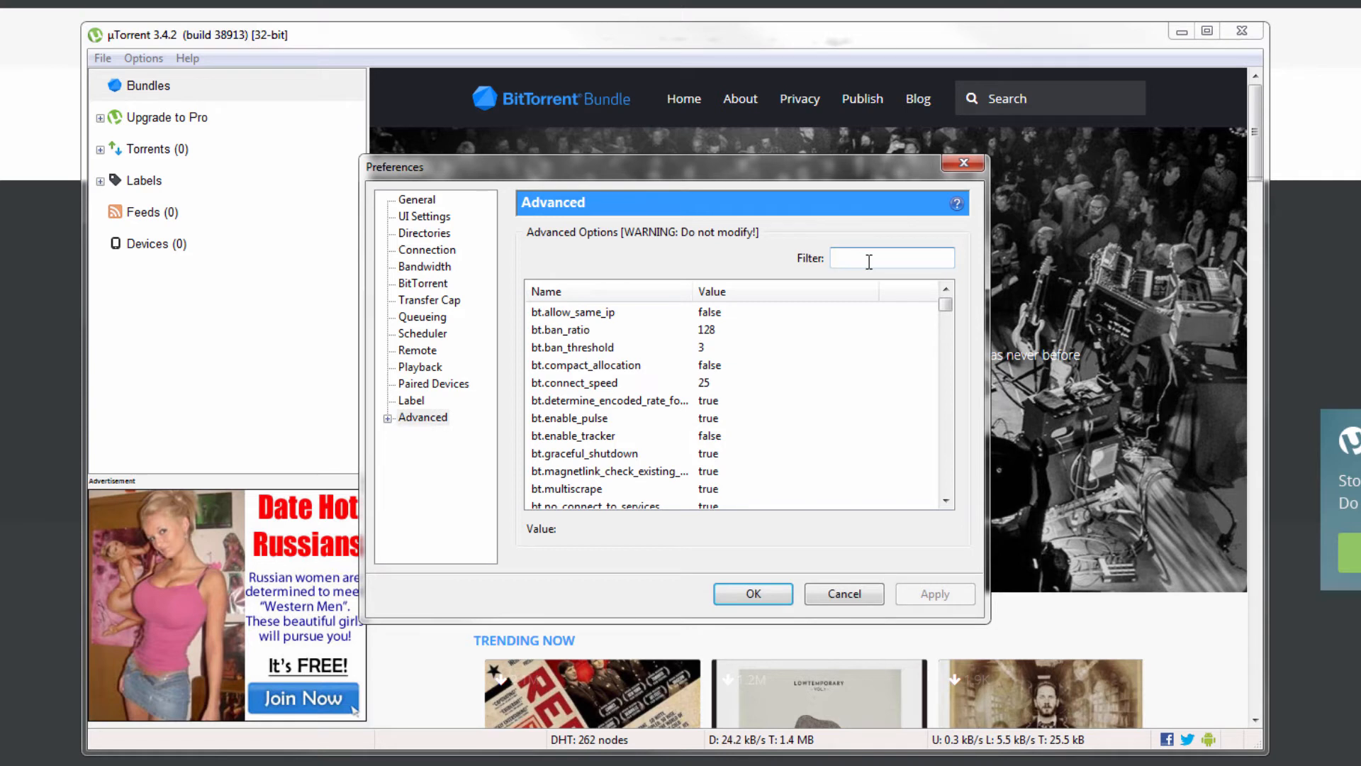
text(offer)
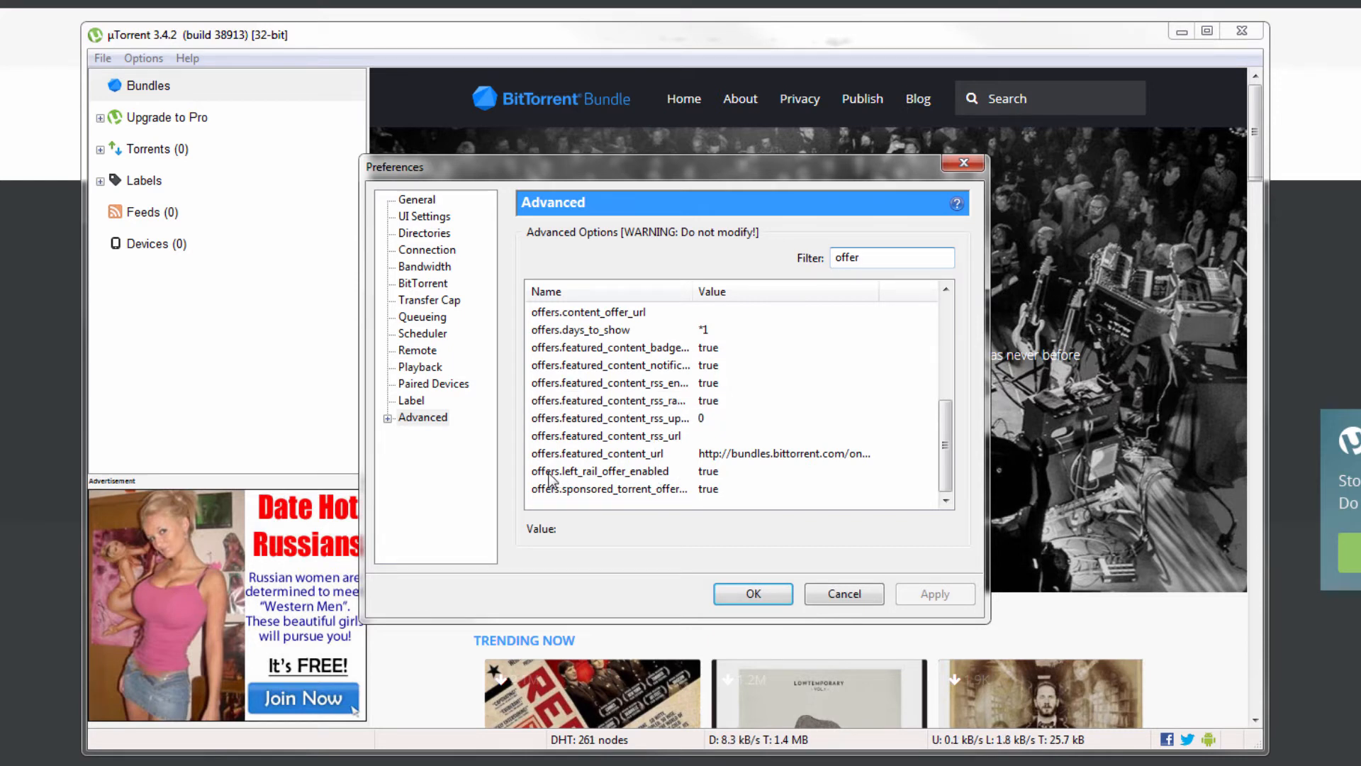
mouse_move(588, 480)
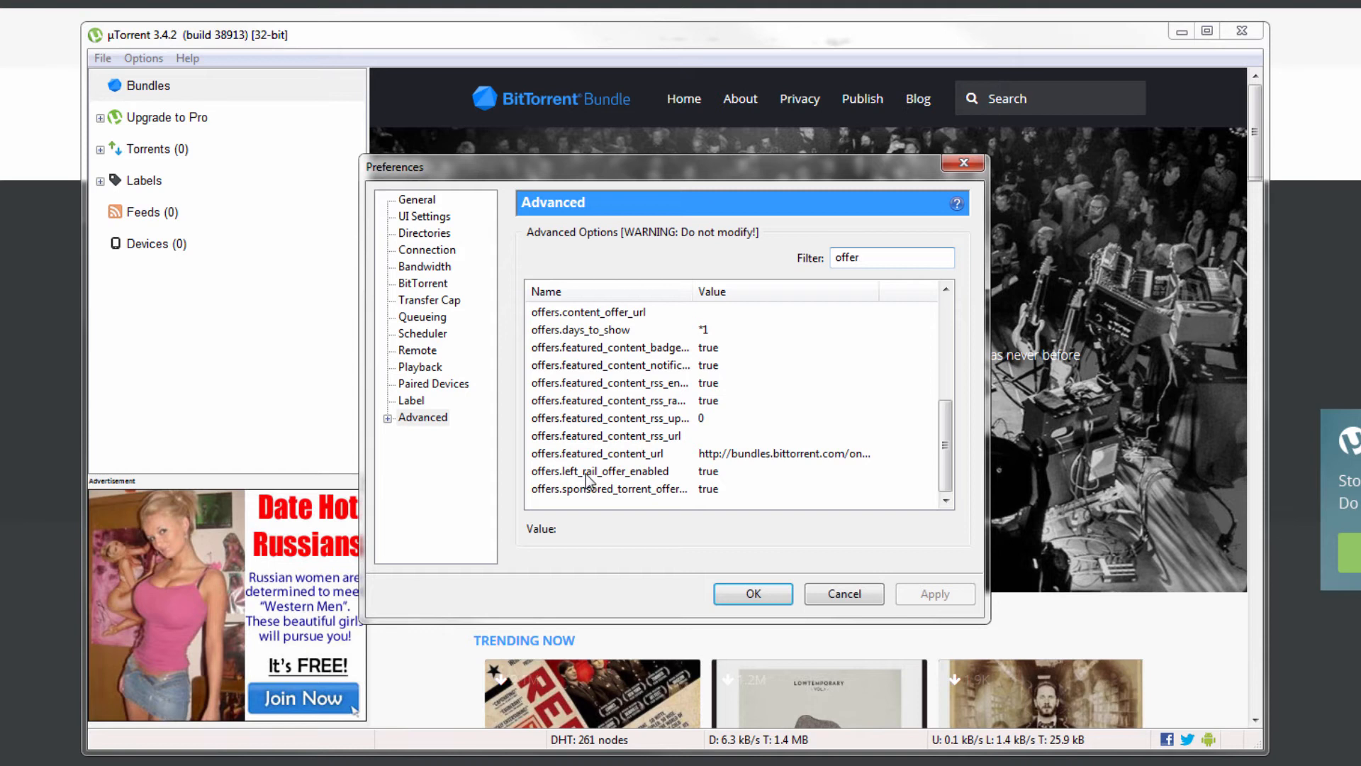
click(599, 471)
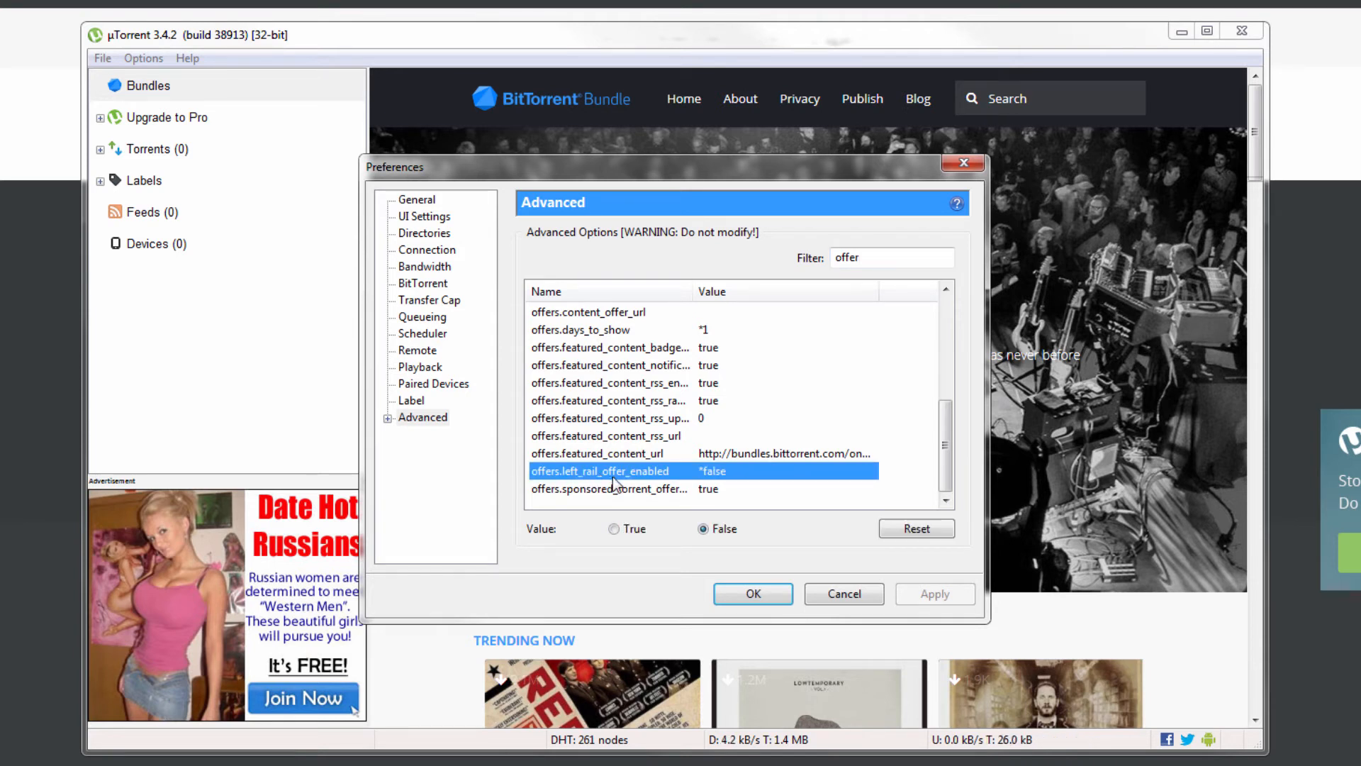
mouse_move(749, 480)
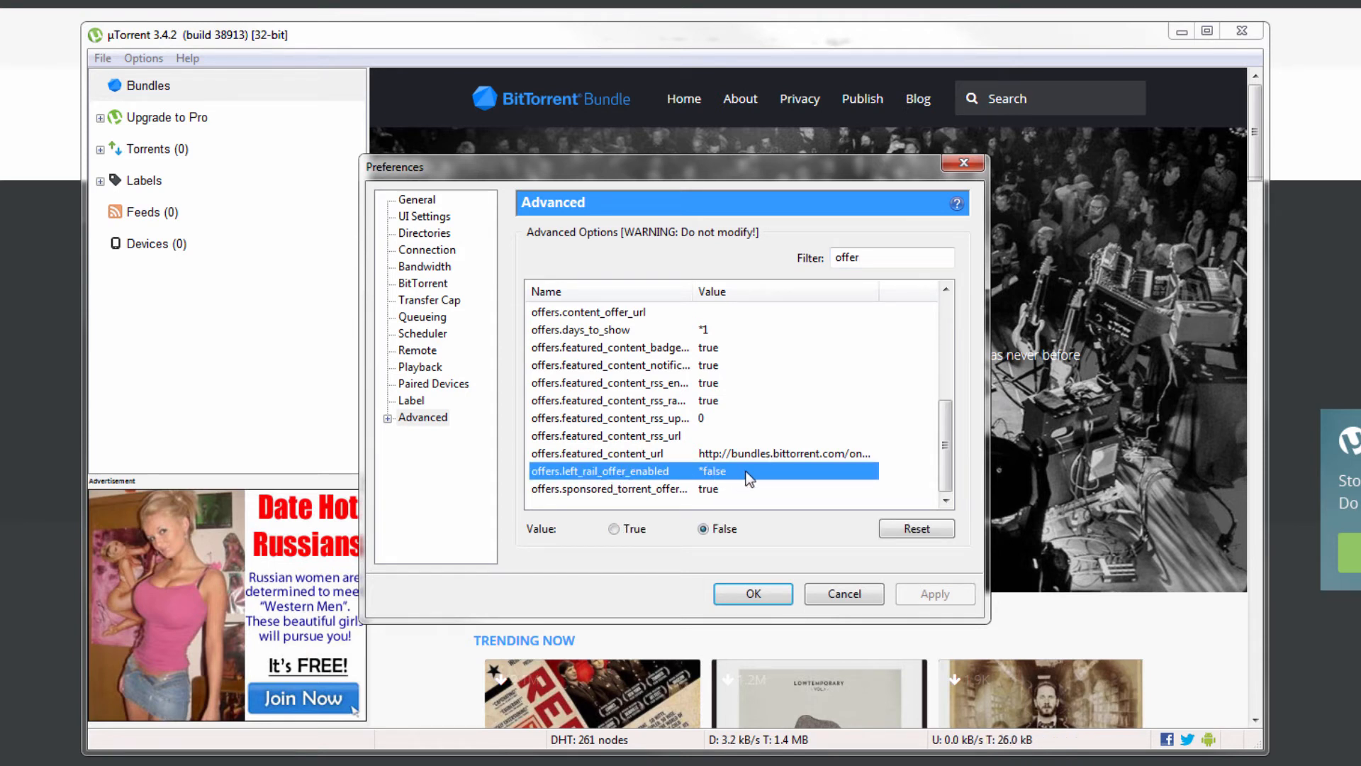
click(751, 594)
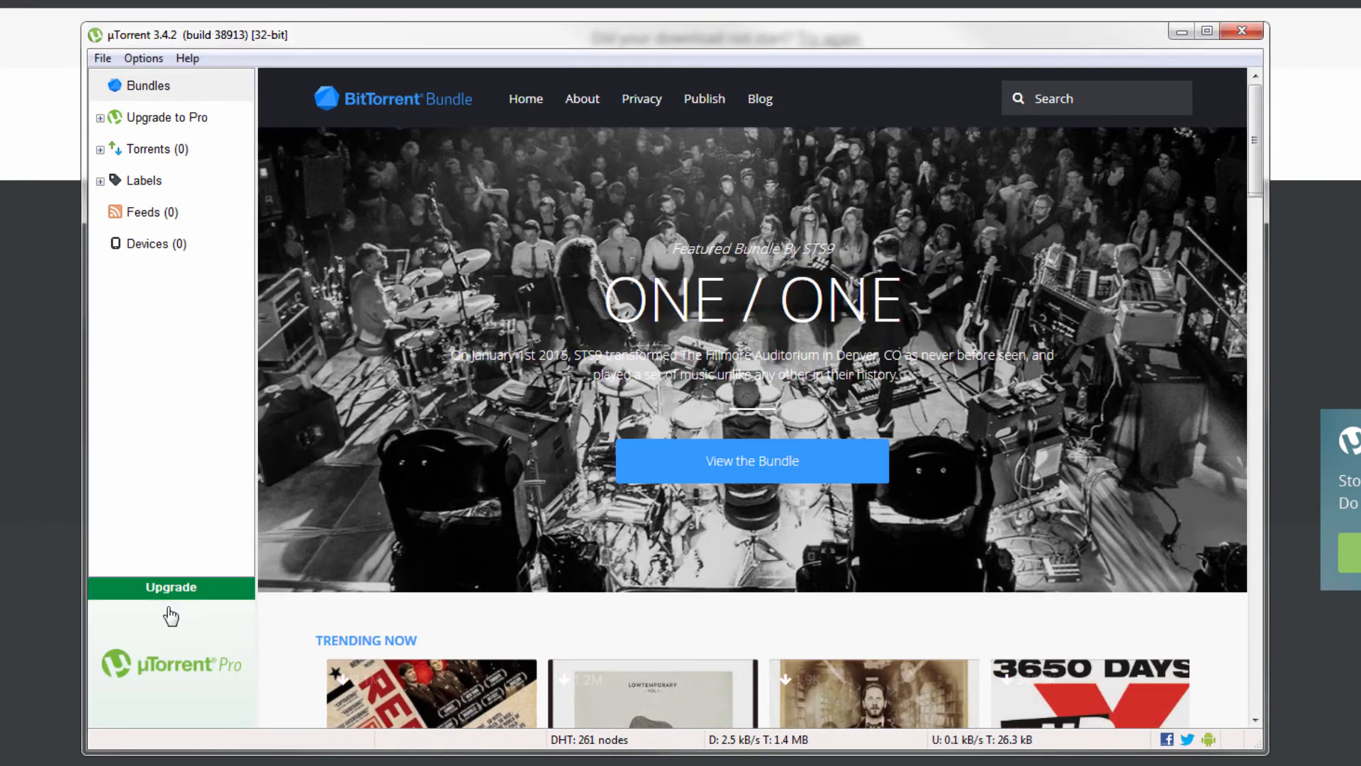
mouse_move(179, 623)
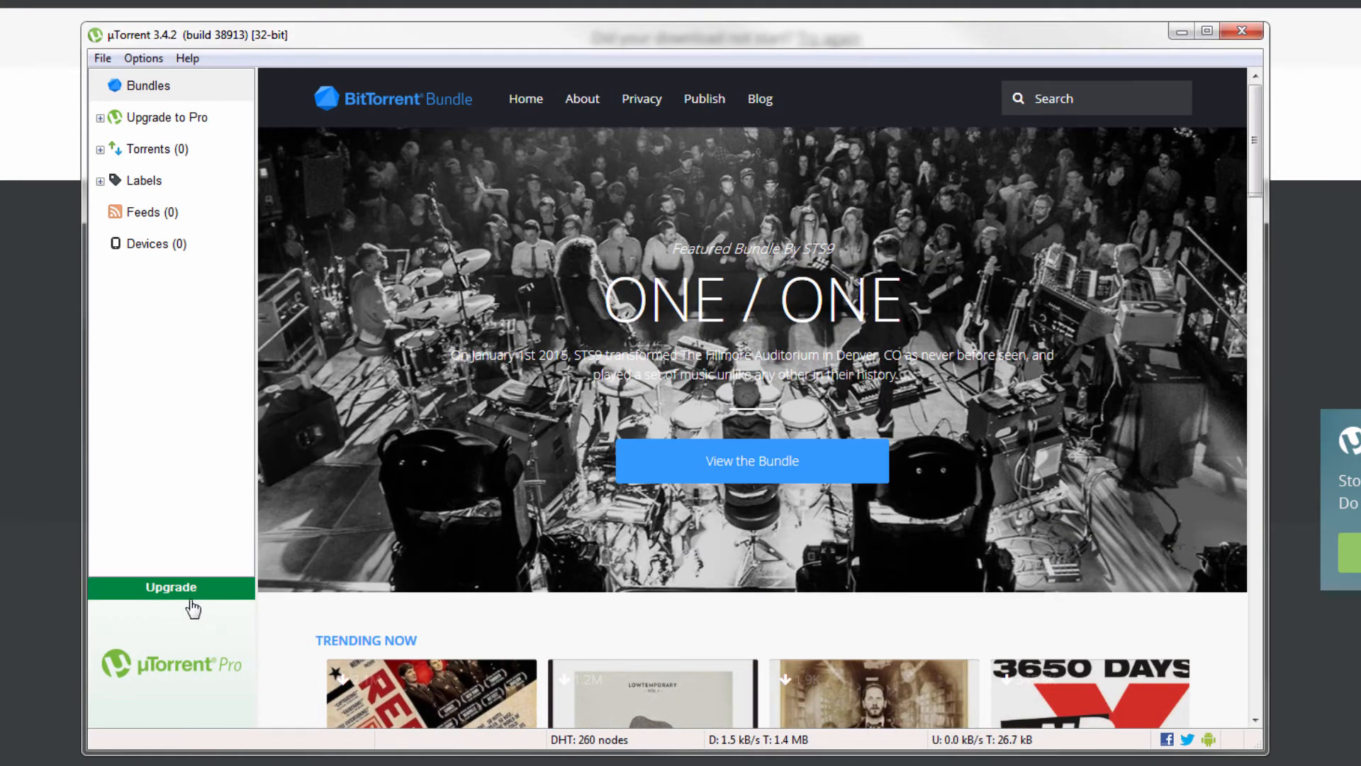
mouse_move(518, 355)
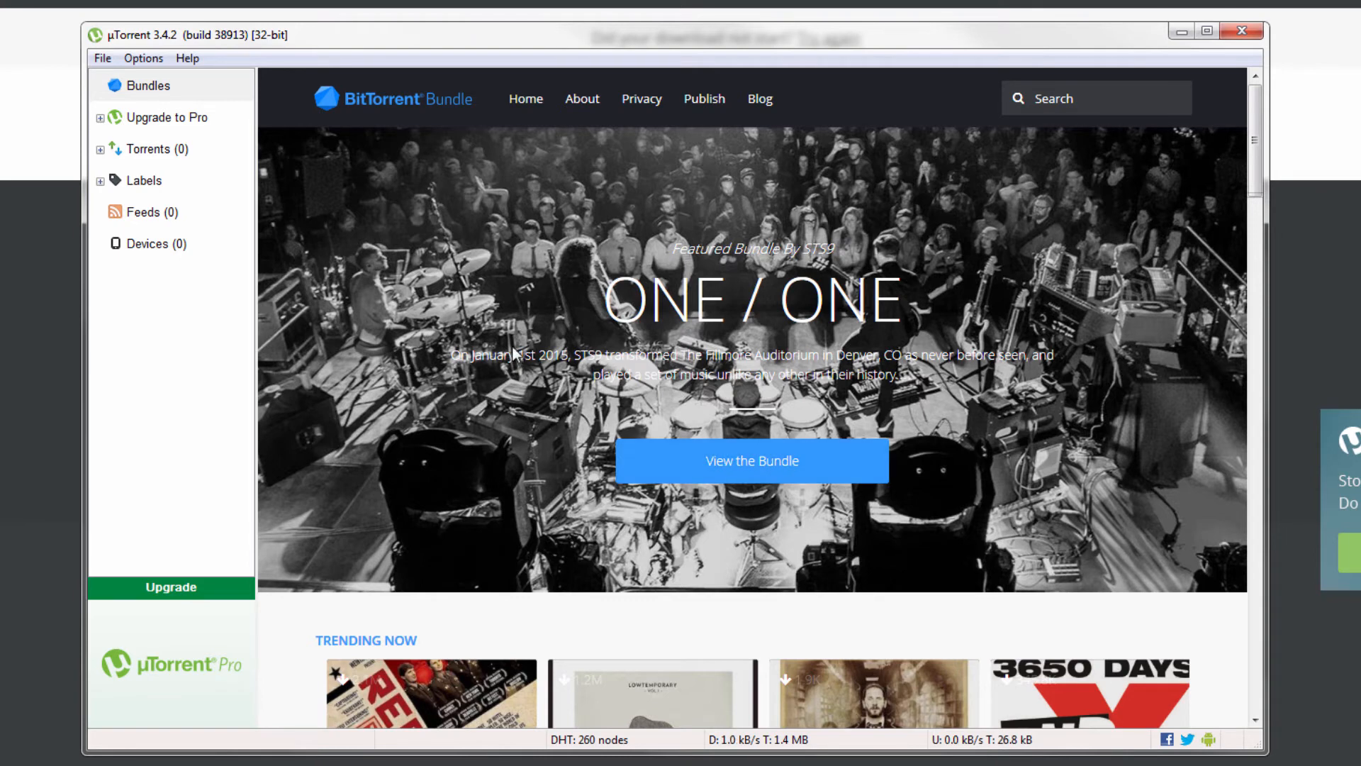
Show the empty Torrents list and turn off Show Sidebar in Options.
scroll(down, 3)
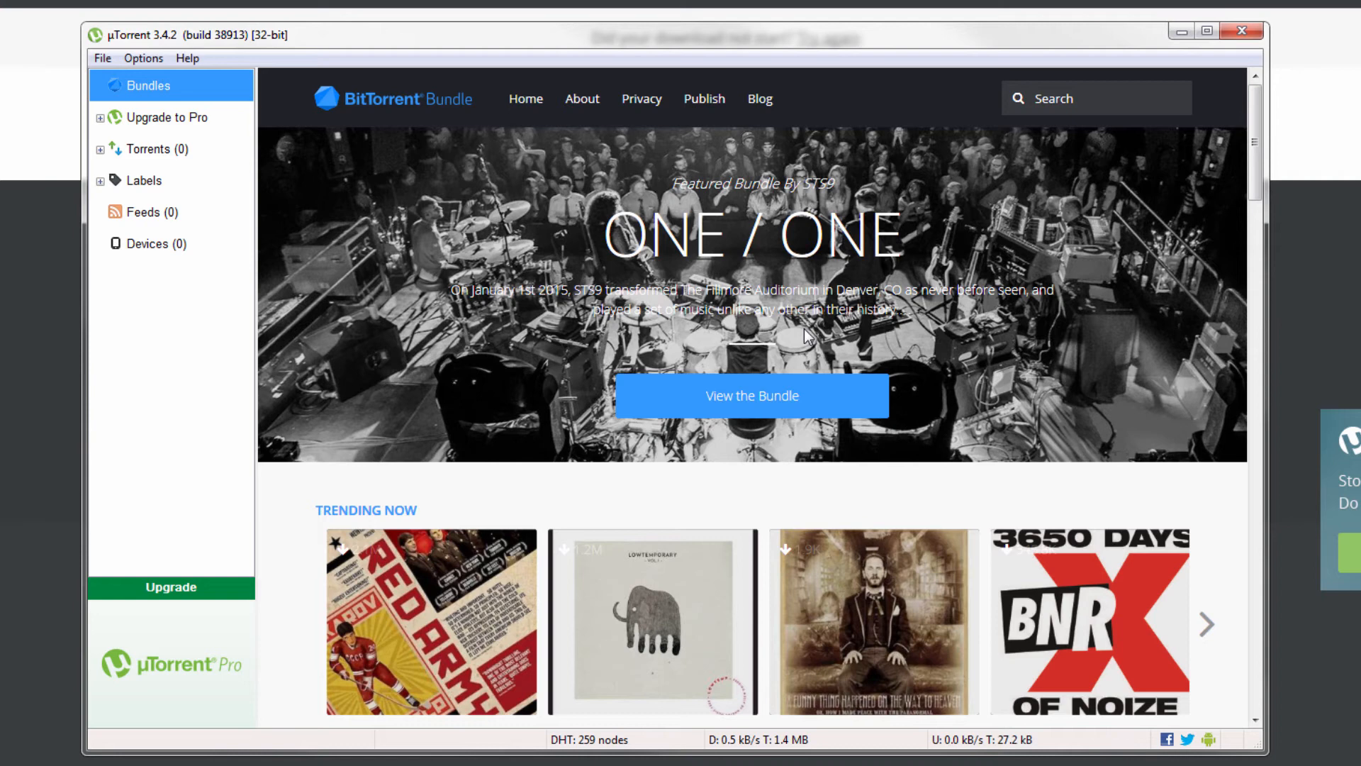
mouse_move(152, 155)
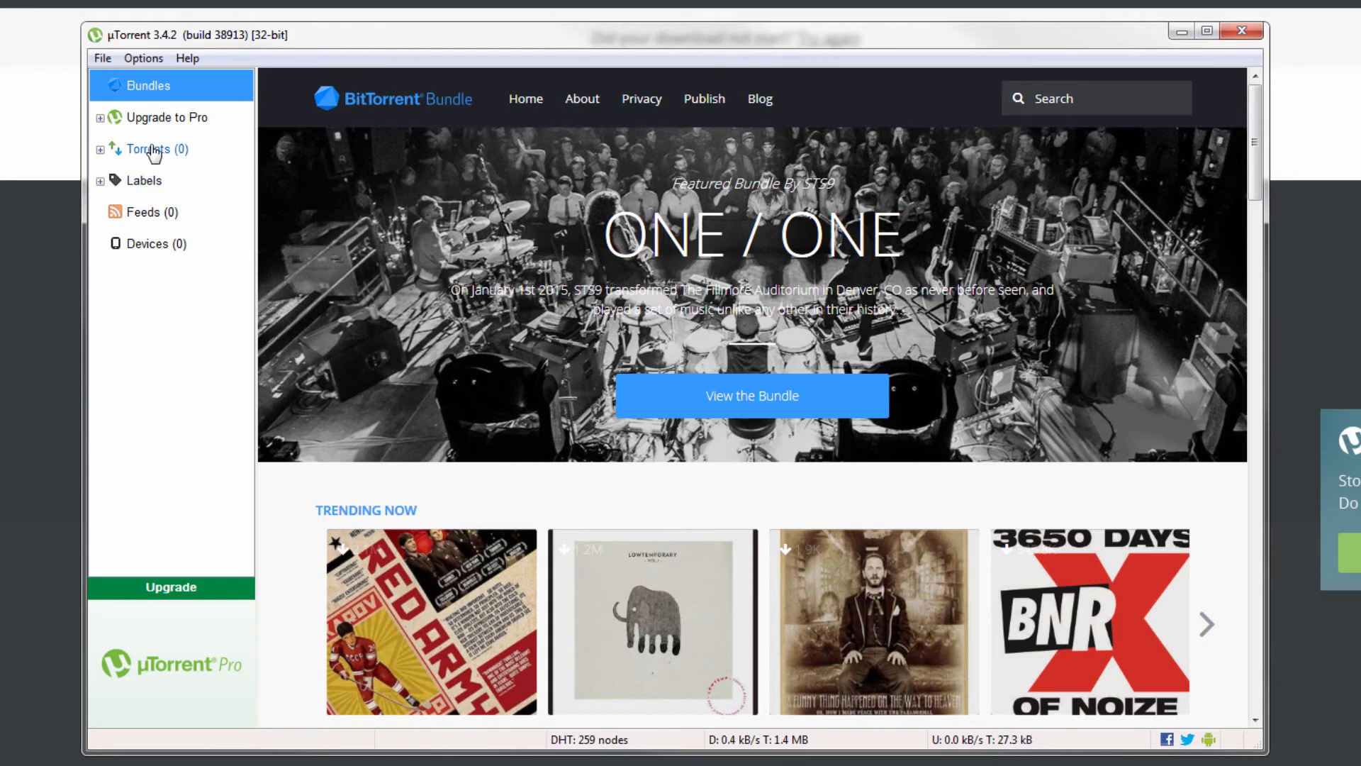
click(156, 148)
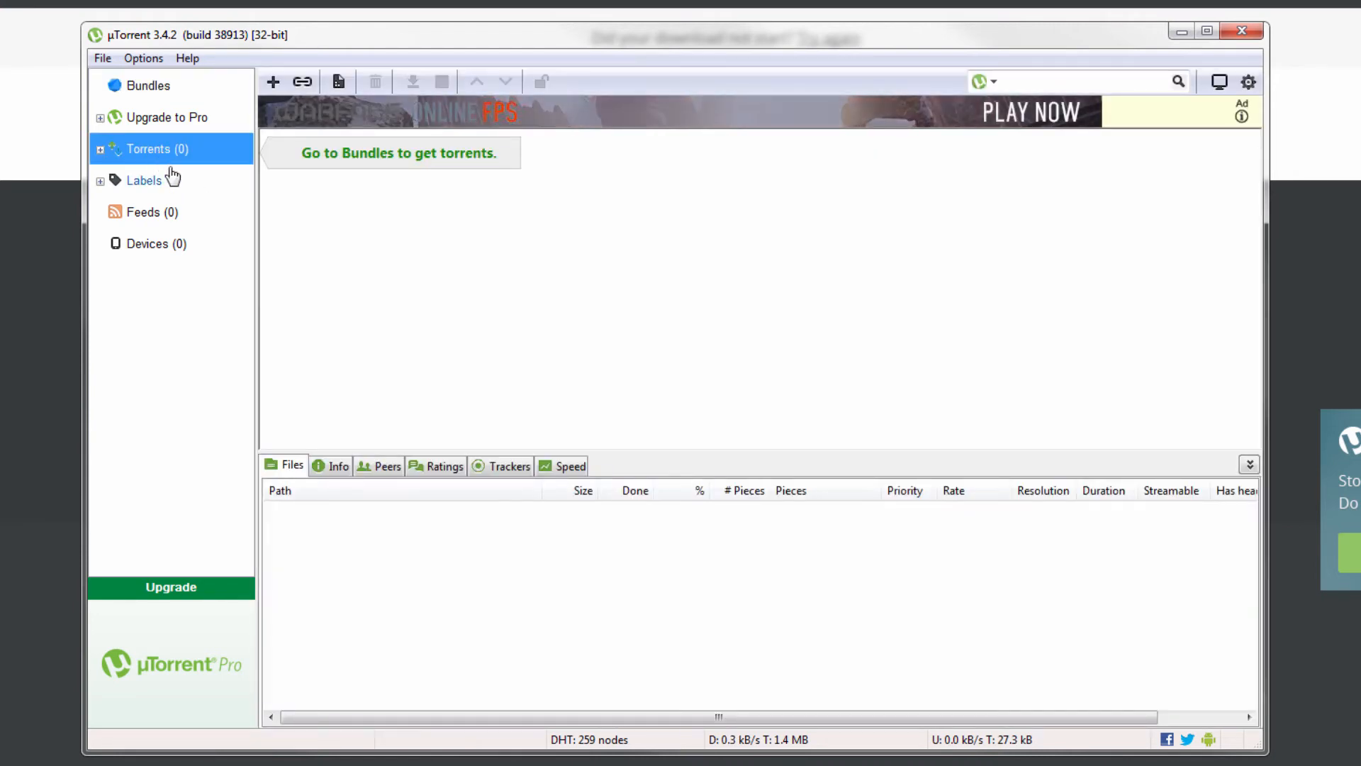
click(142, 58)
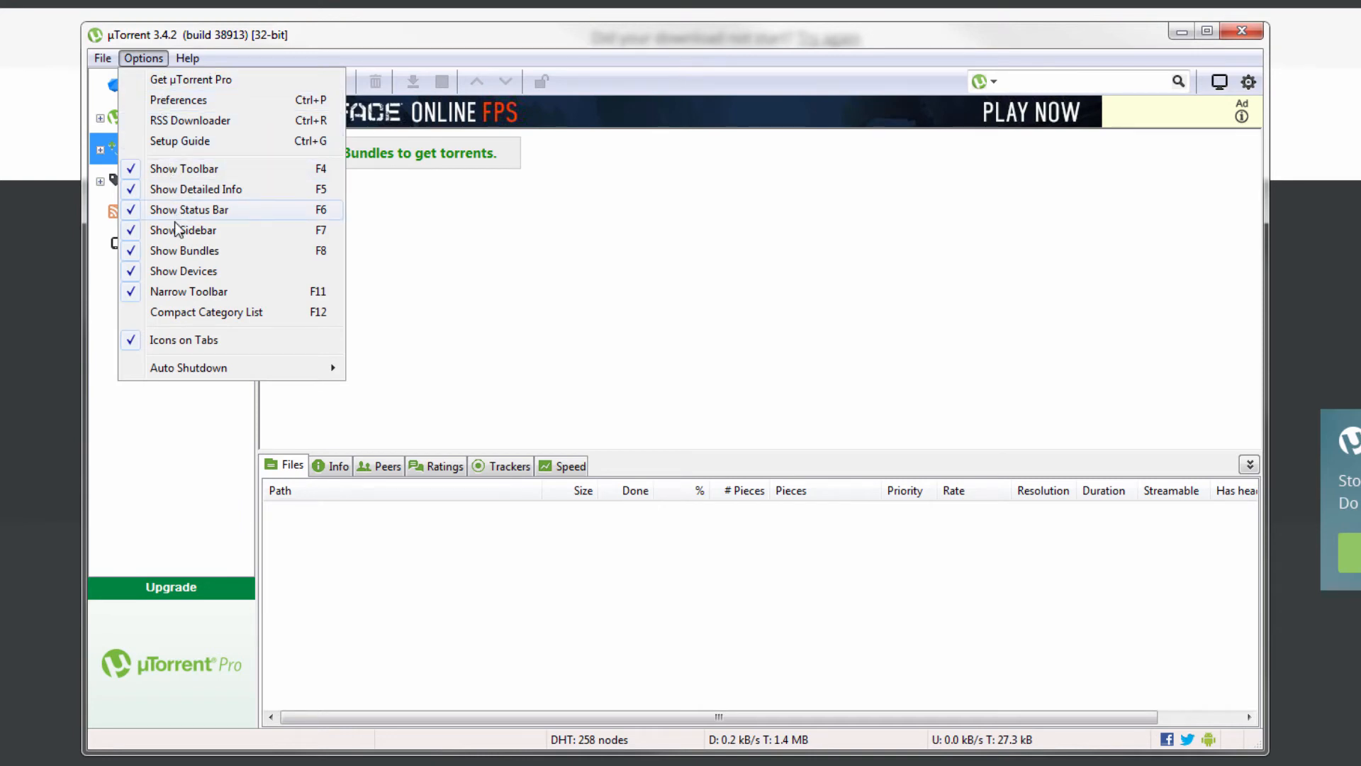
click(183, 229)
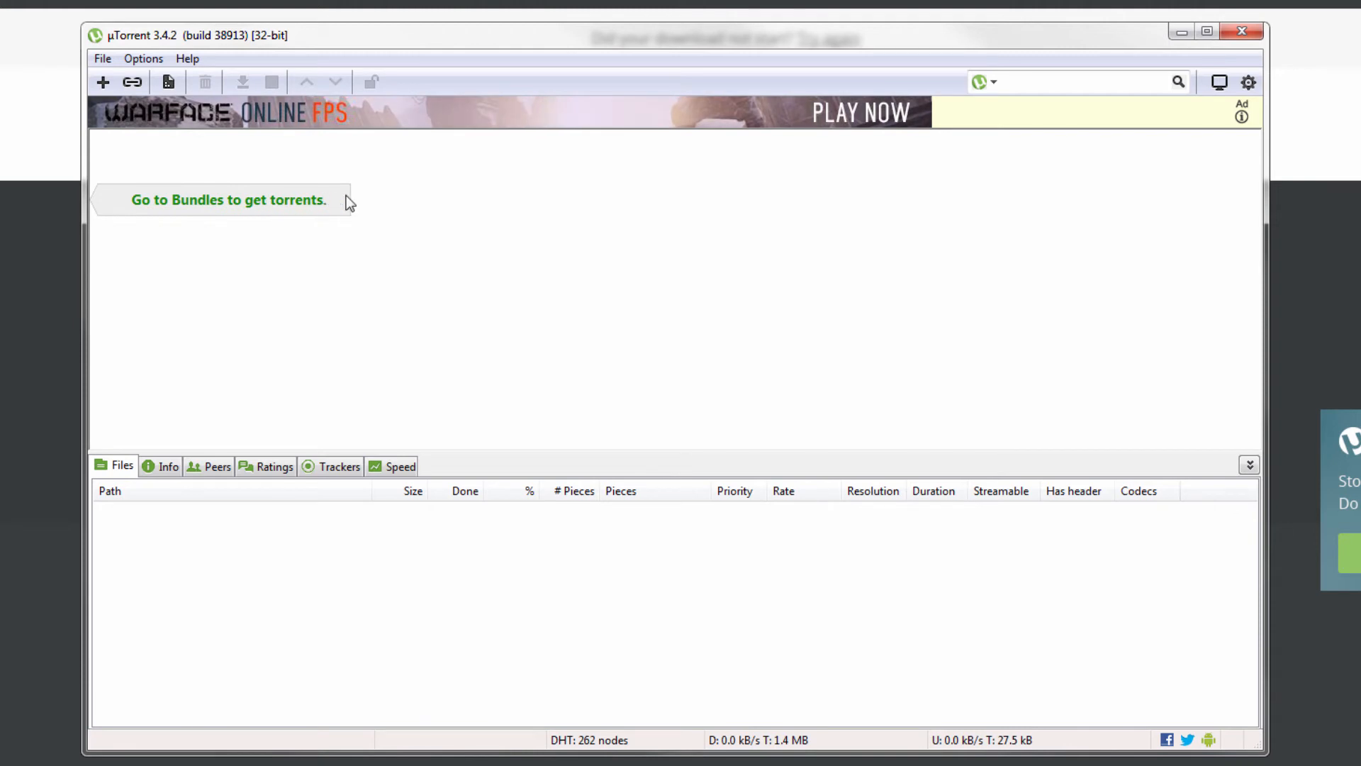
mouse_move(252, 209)
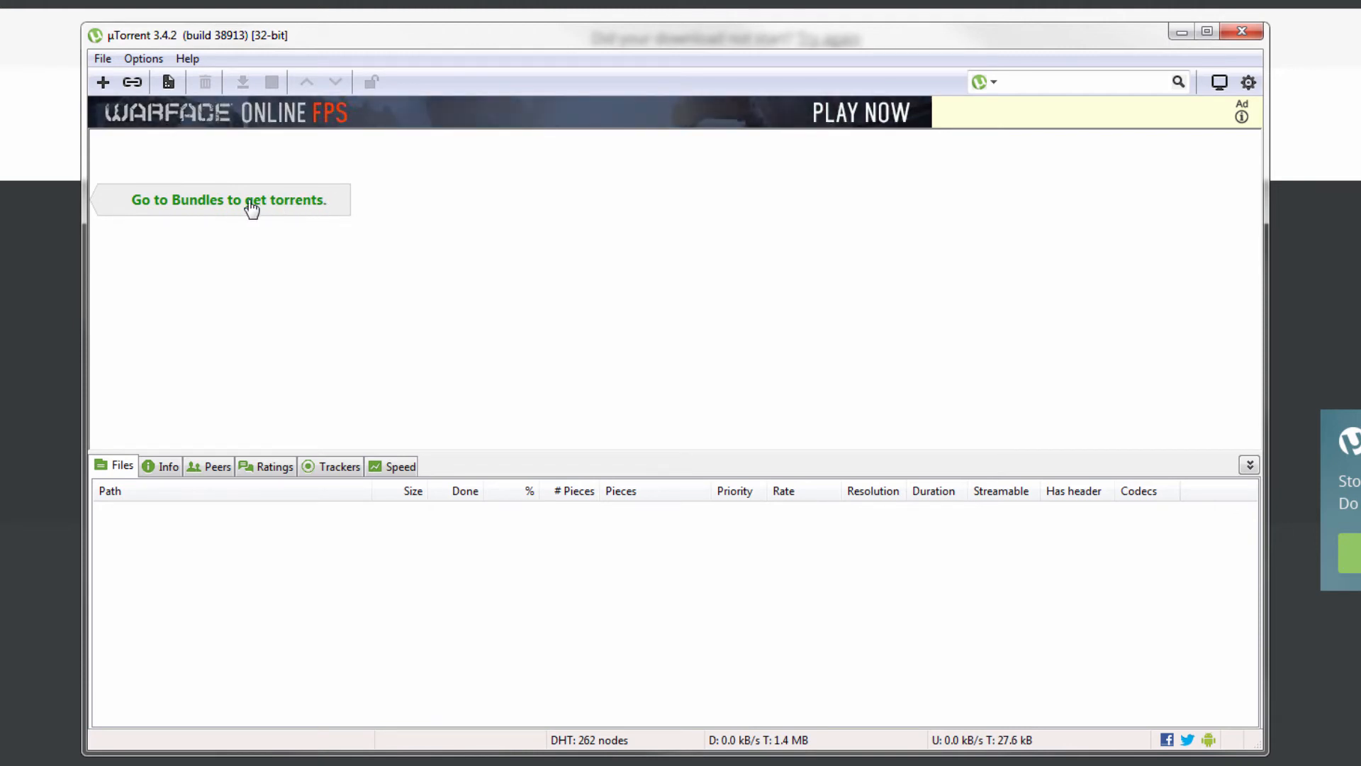
mouse_move(148, 213)
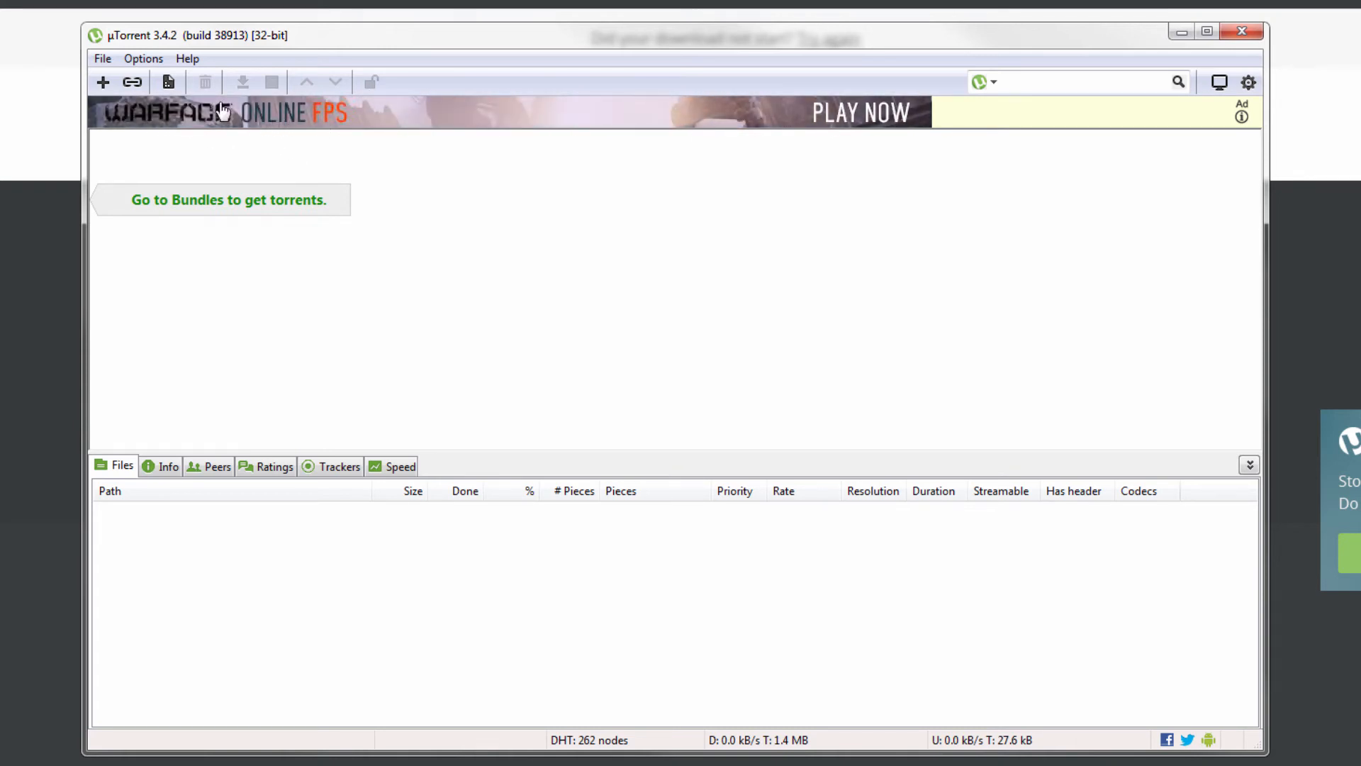
Filter Preferences by 'offer' and save offers.sponsored_torrent_offer_enabled as false.
click(143, 58)
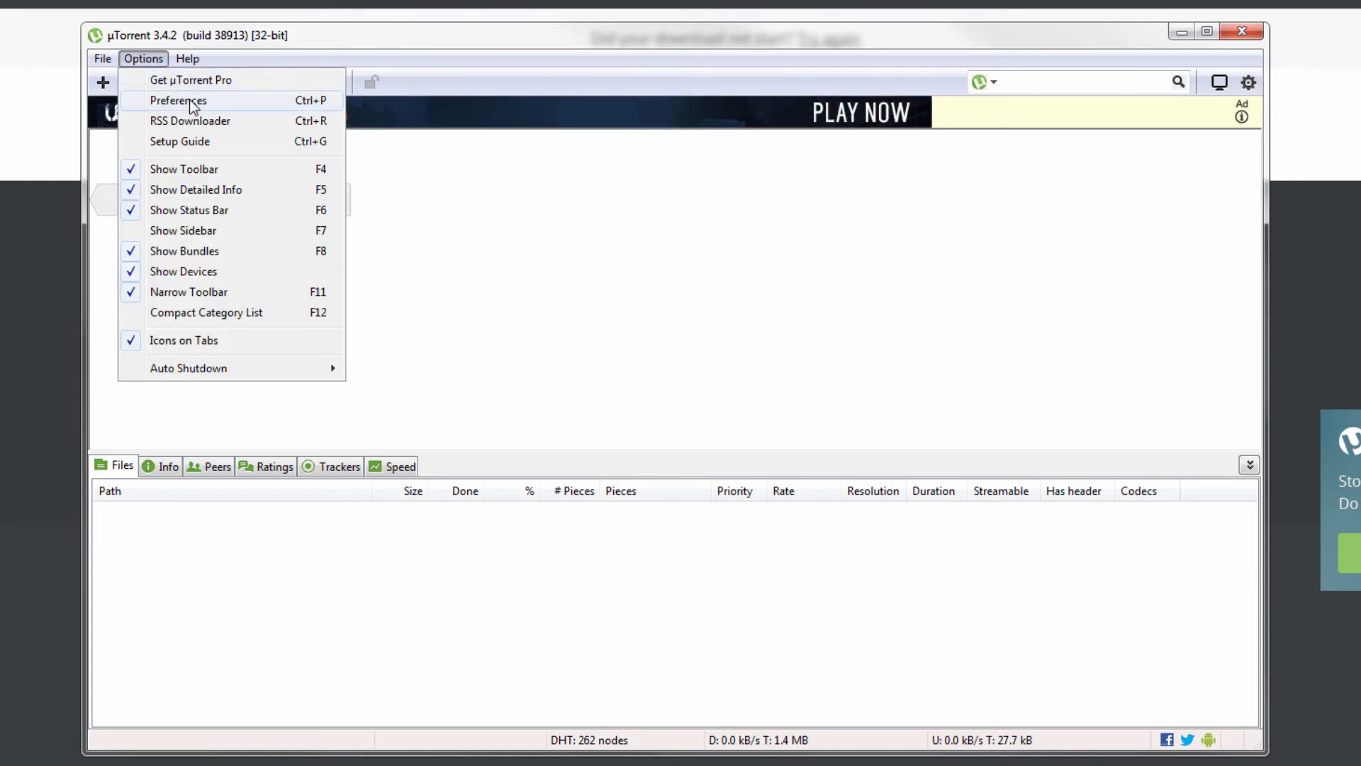
click(177, 101)
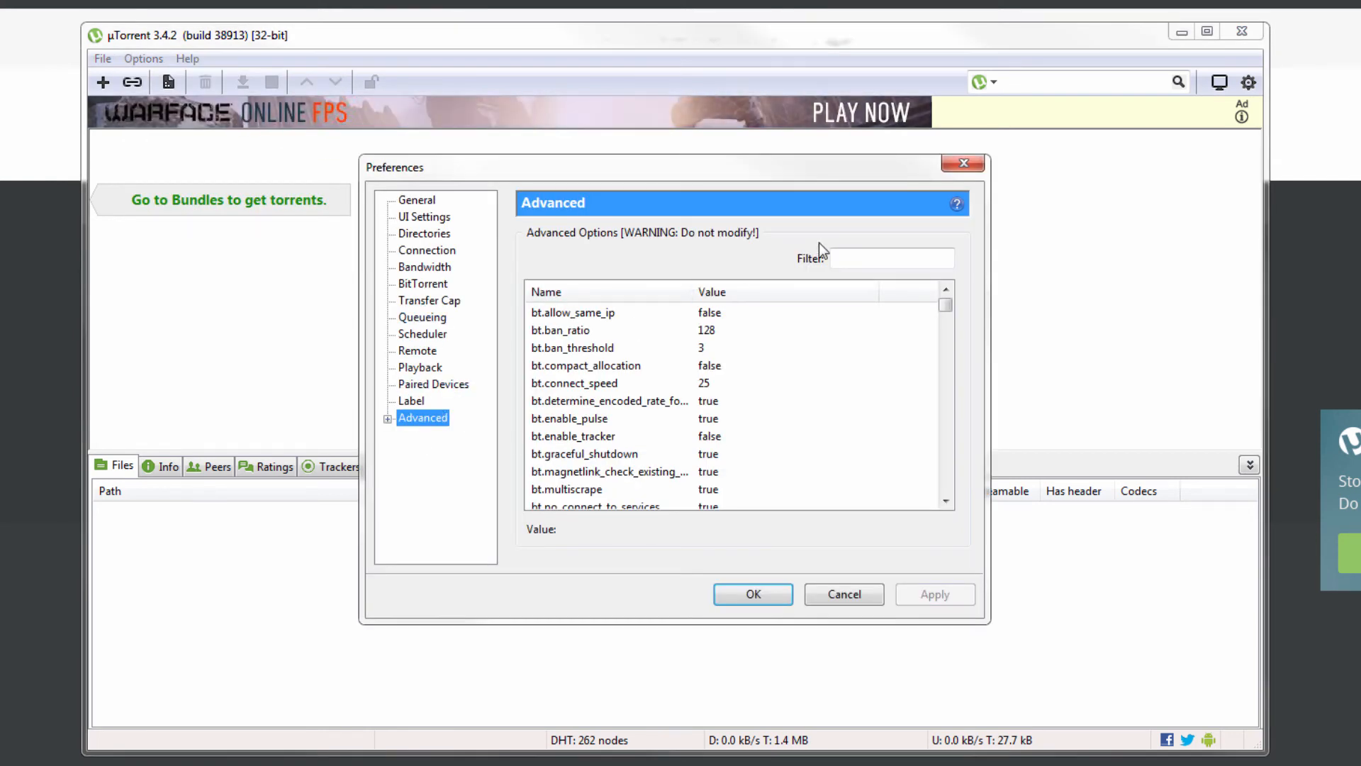
text(o)
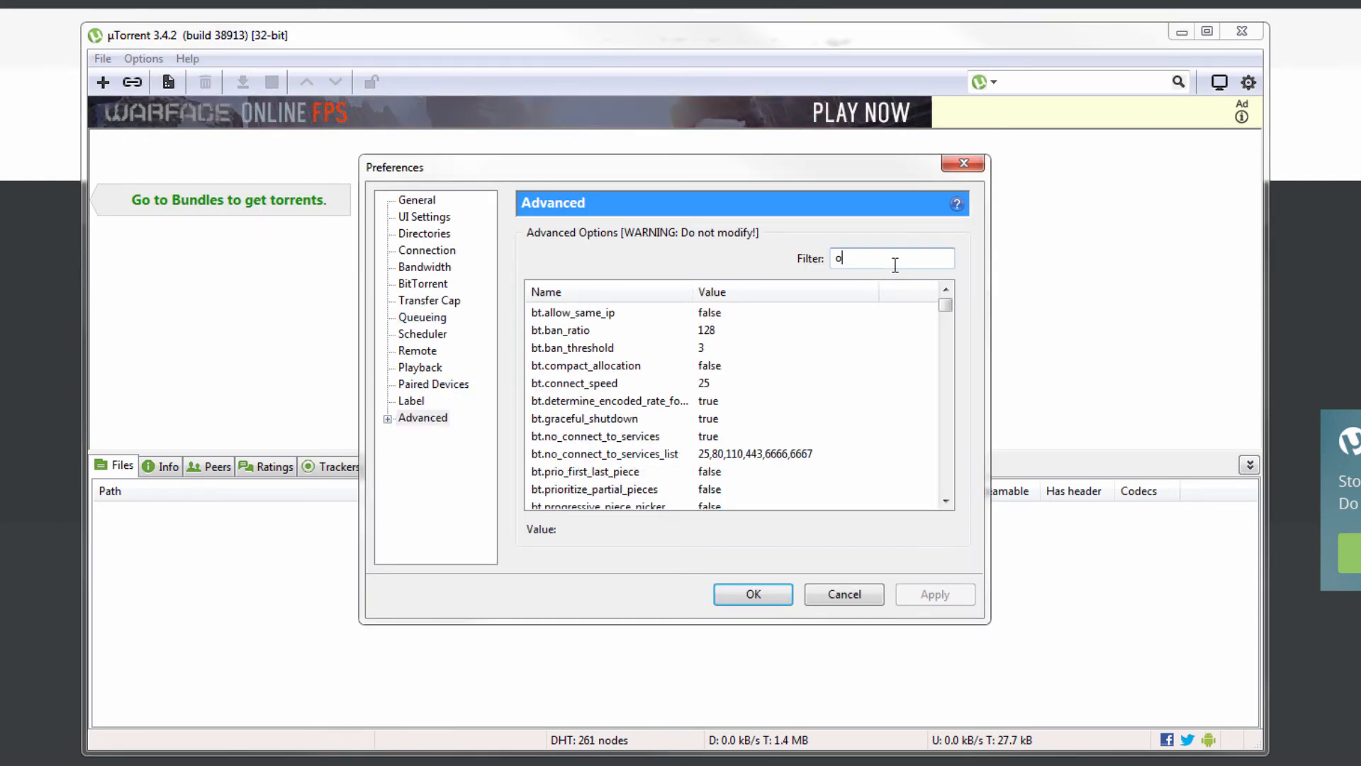
text(ffer)
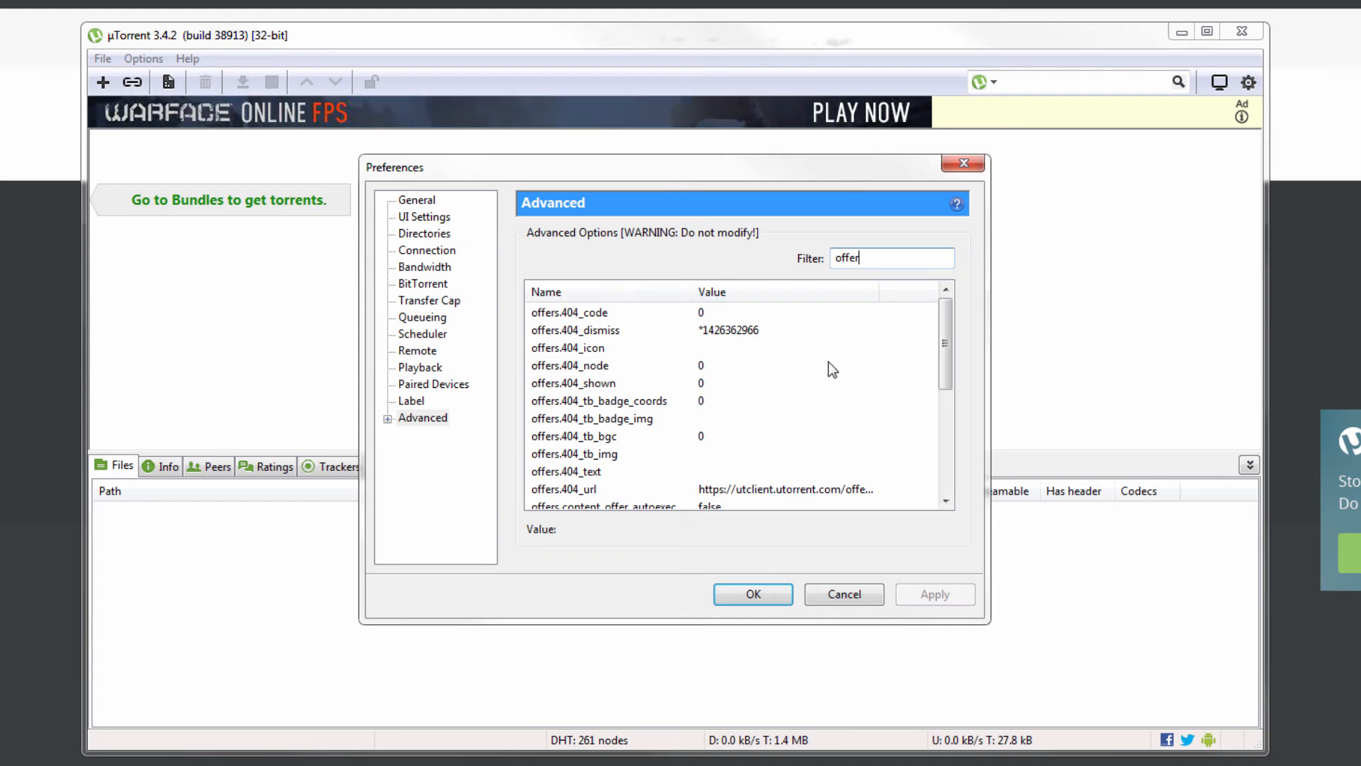
scroll(down, 3)
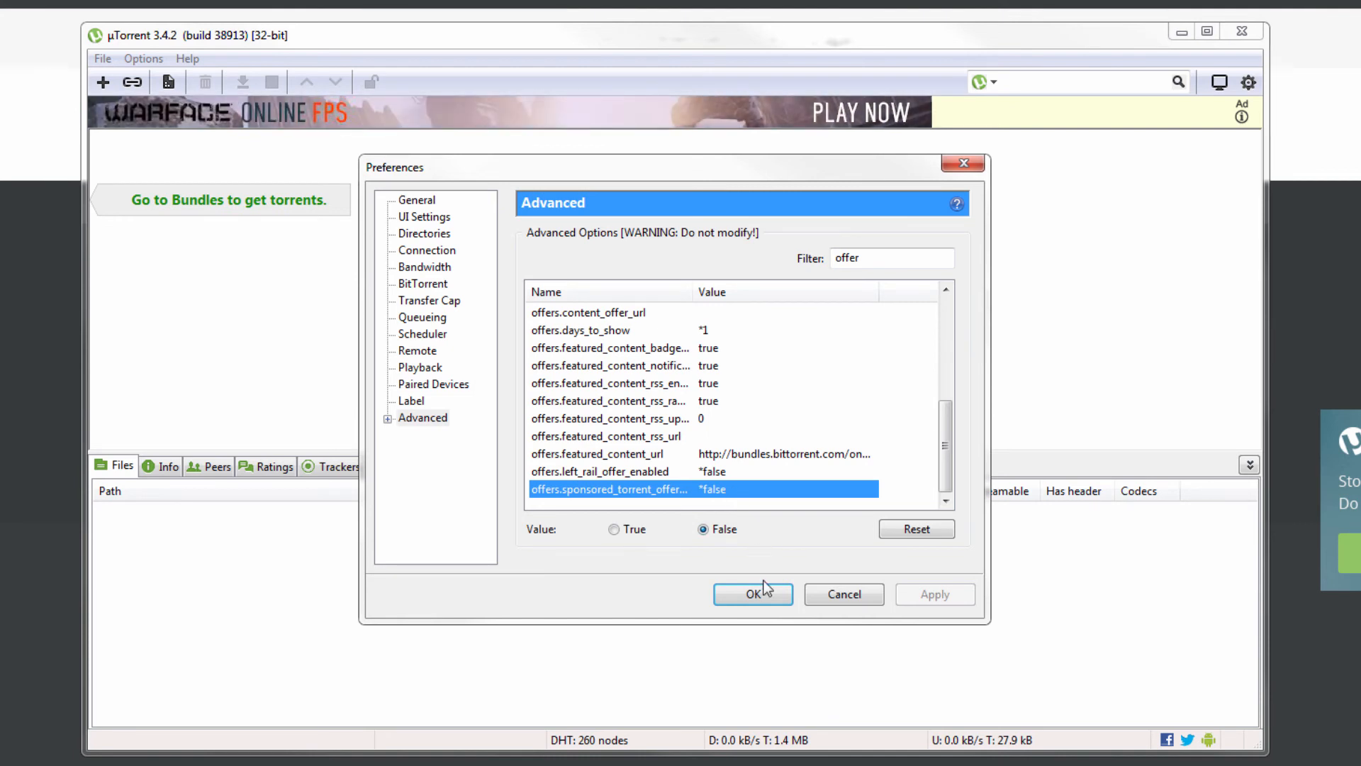
click(751, 594)
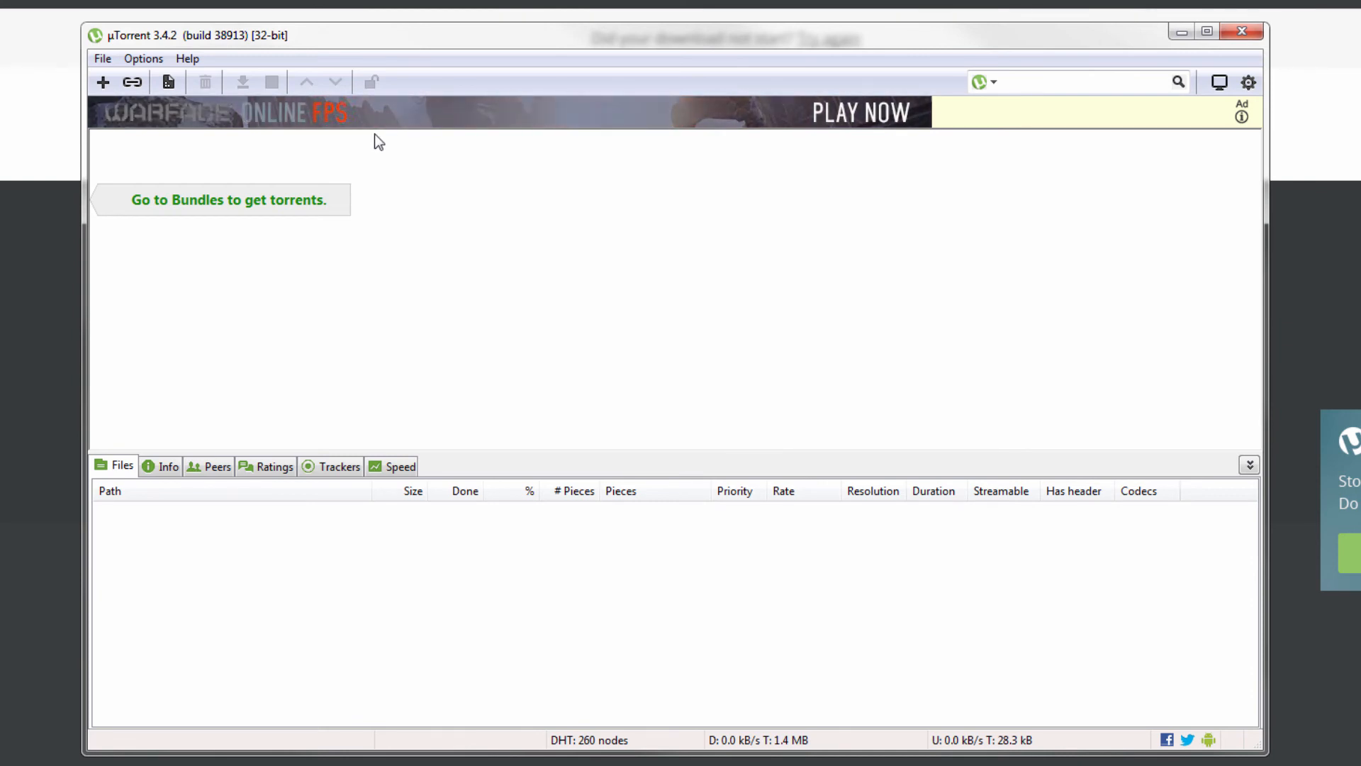
mouse_move(476, 143)
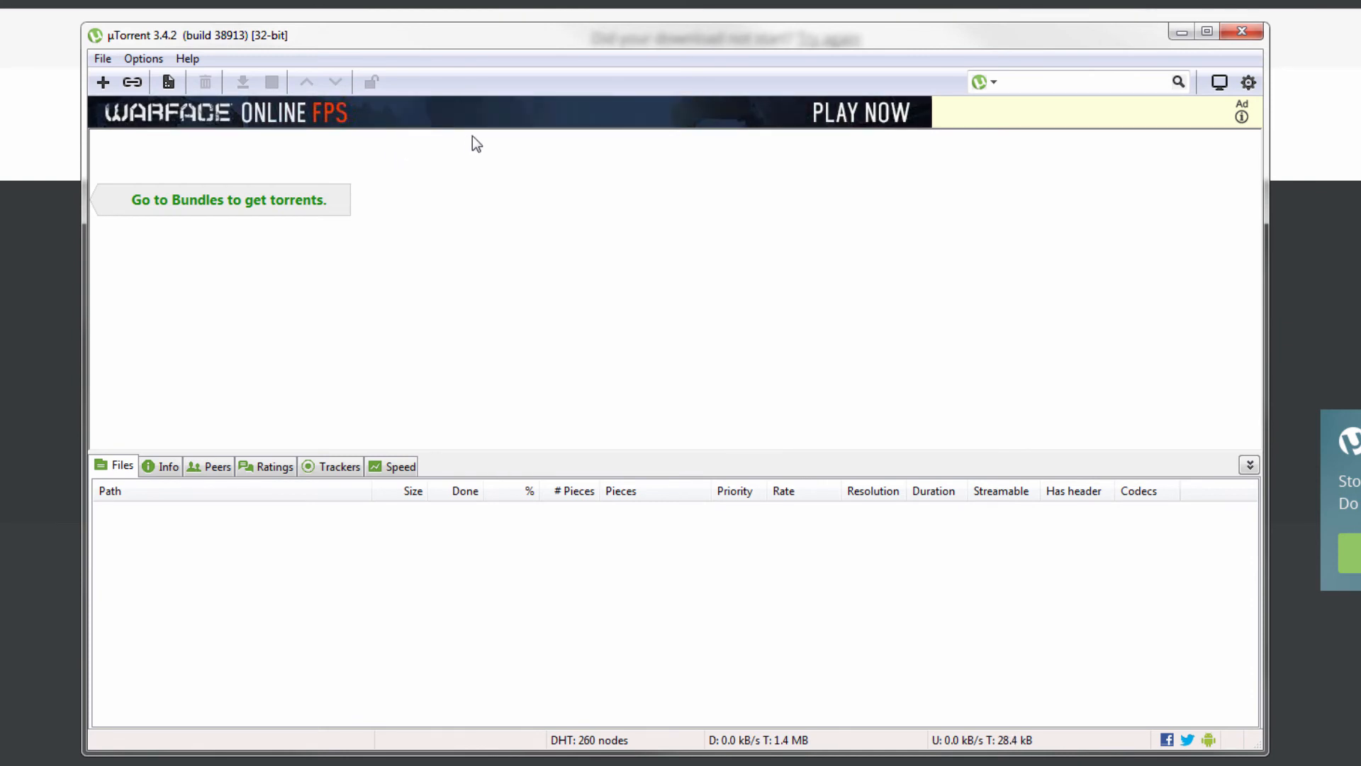
Close the window and exit uTorrent from the tray icon, confirming Yes.
click(1206, 36)
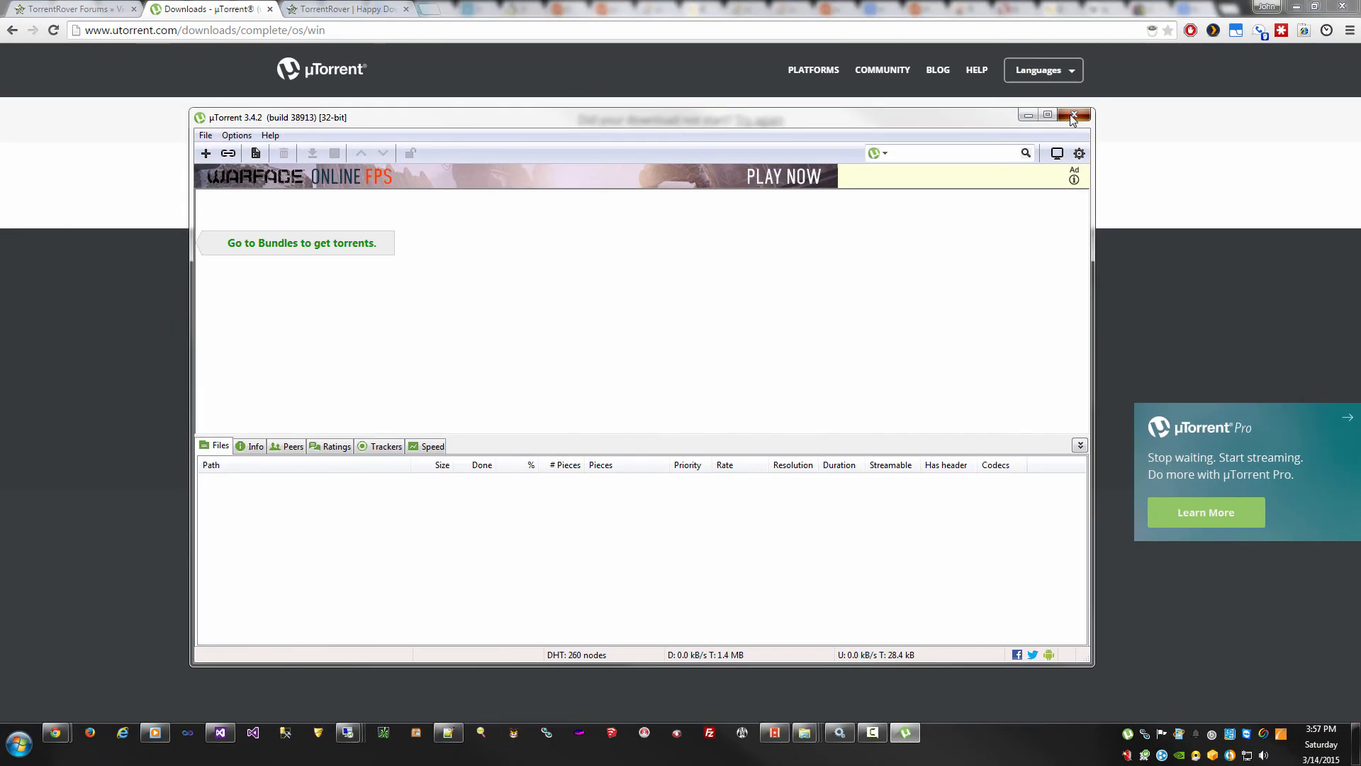
click(1074, 116)
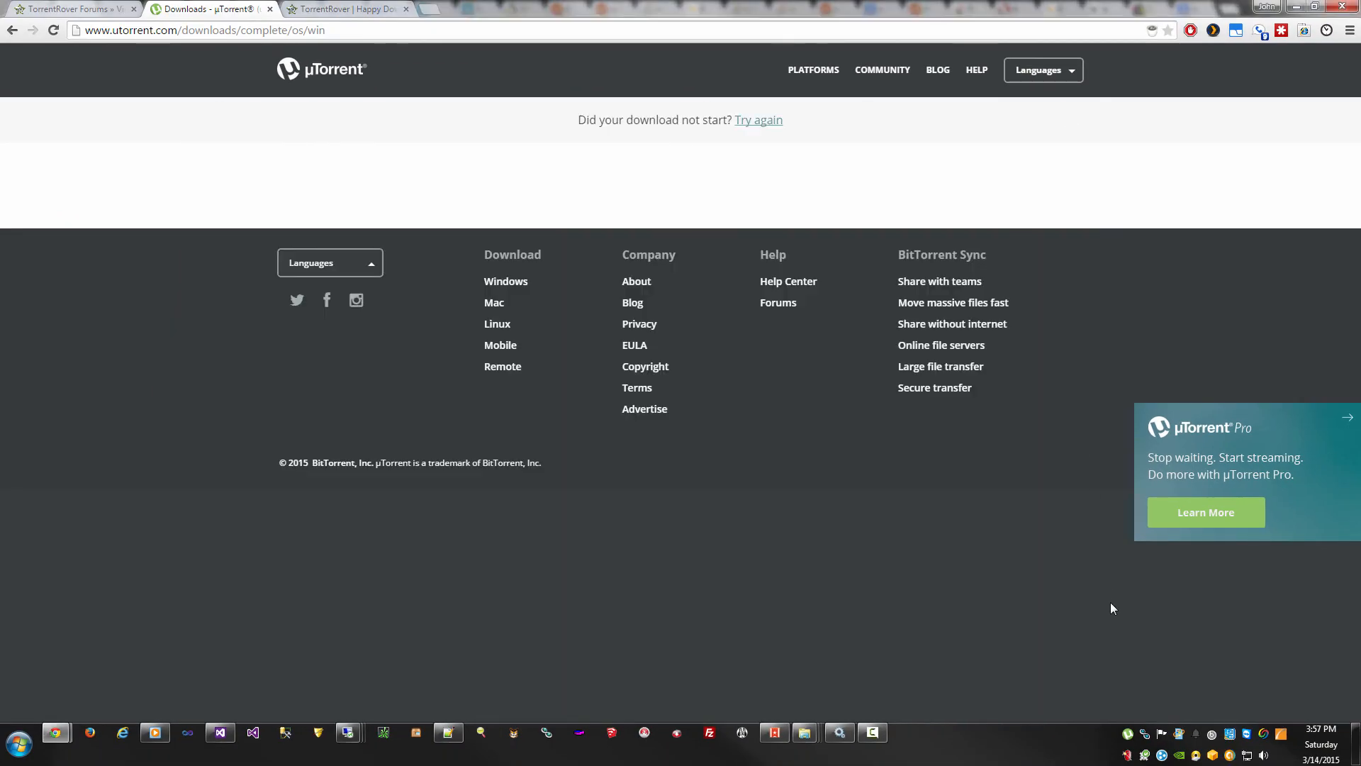
mouse_move(1129, 737)
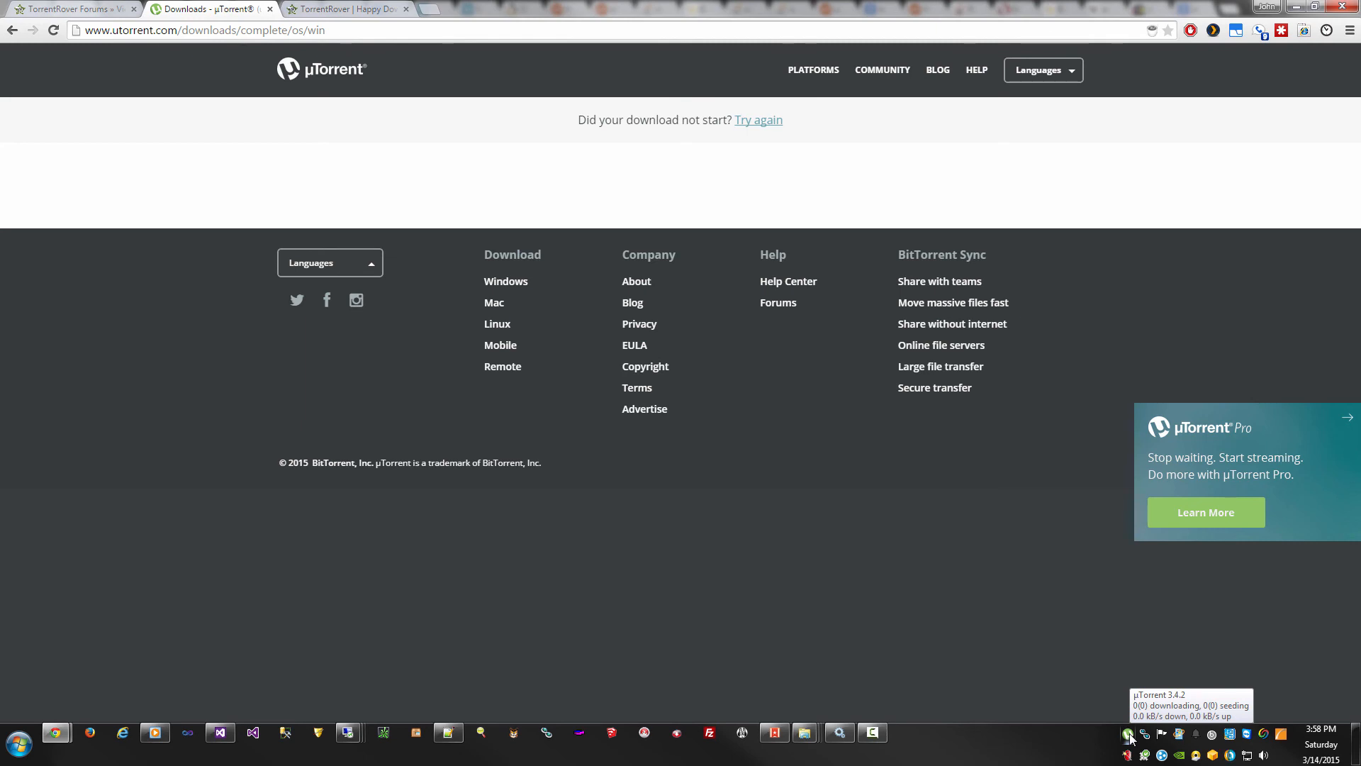
click(1129, 736)
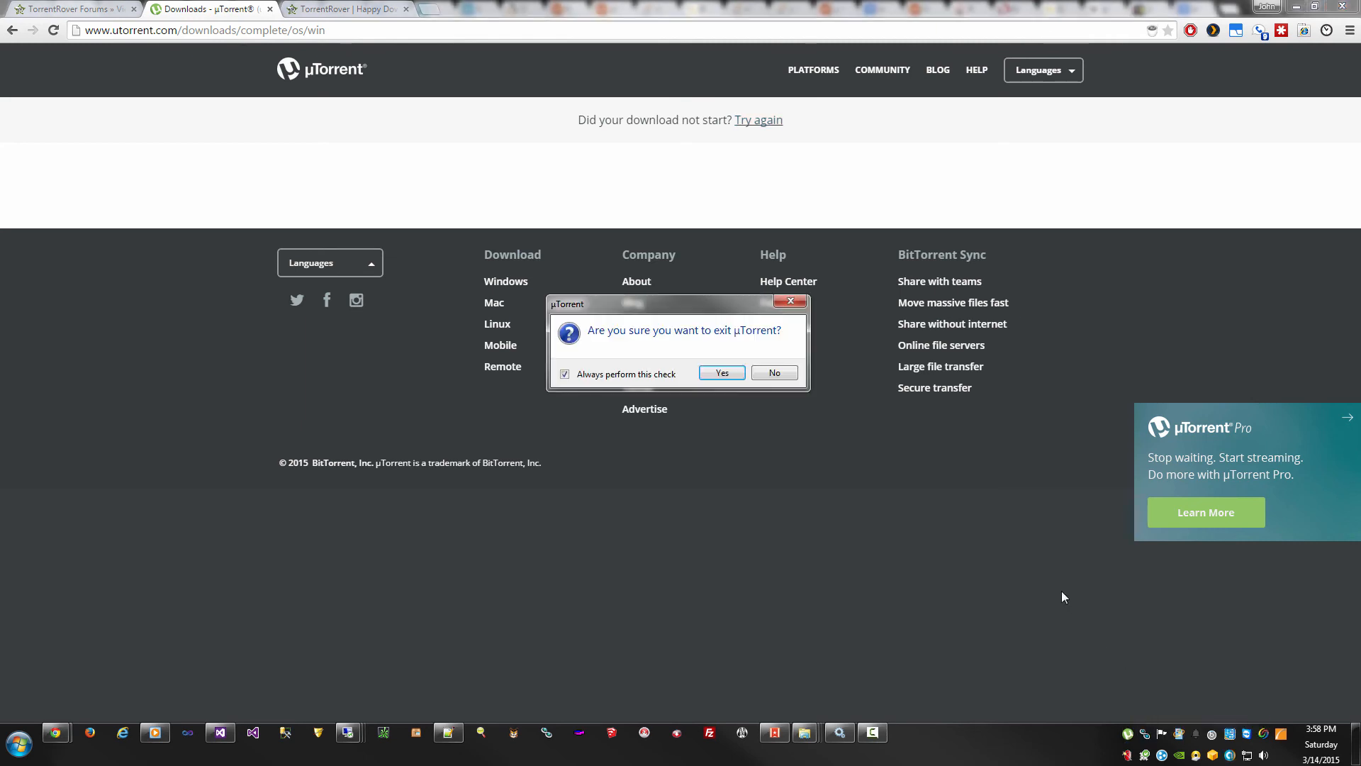
click(773, 372)
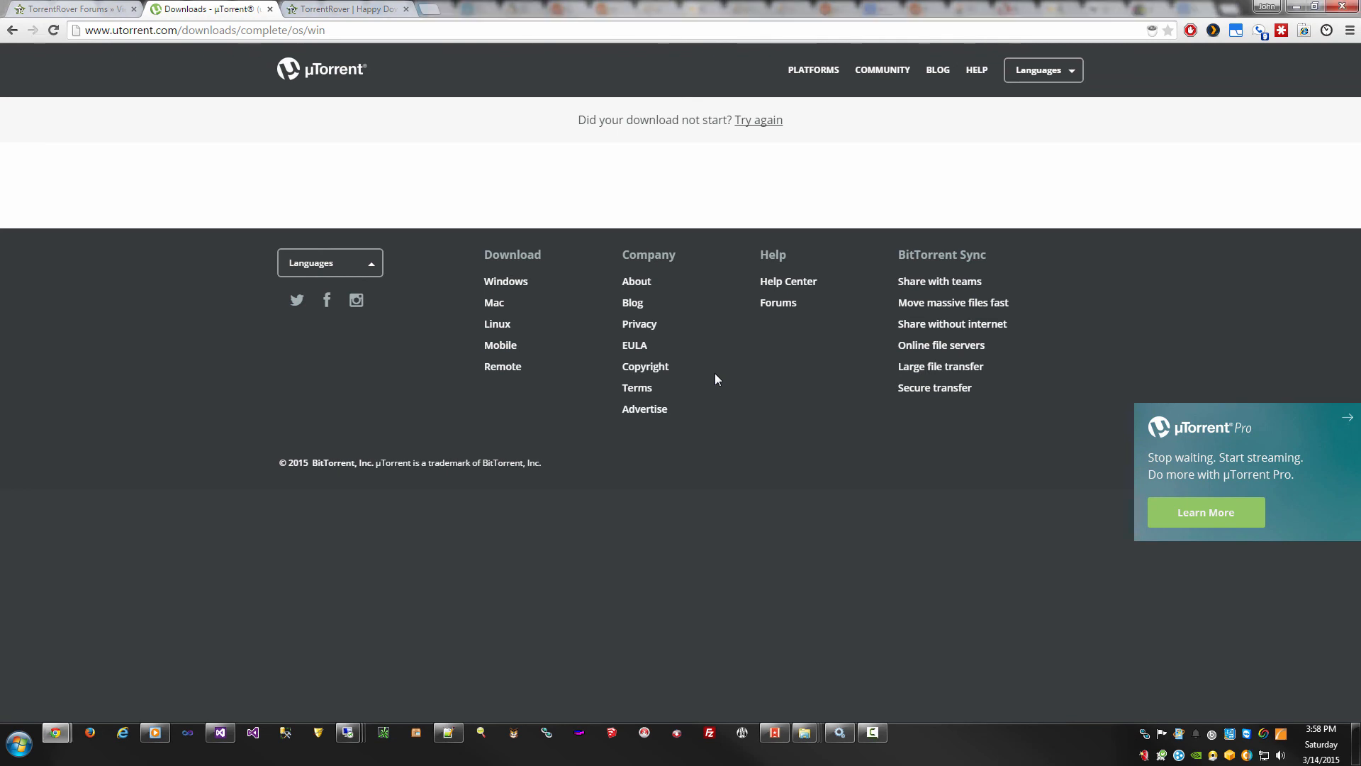
Relaunch uTorrent from the Start menu and switch to the TorrentRover website.
click(17, 744)
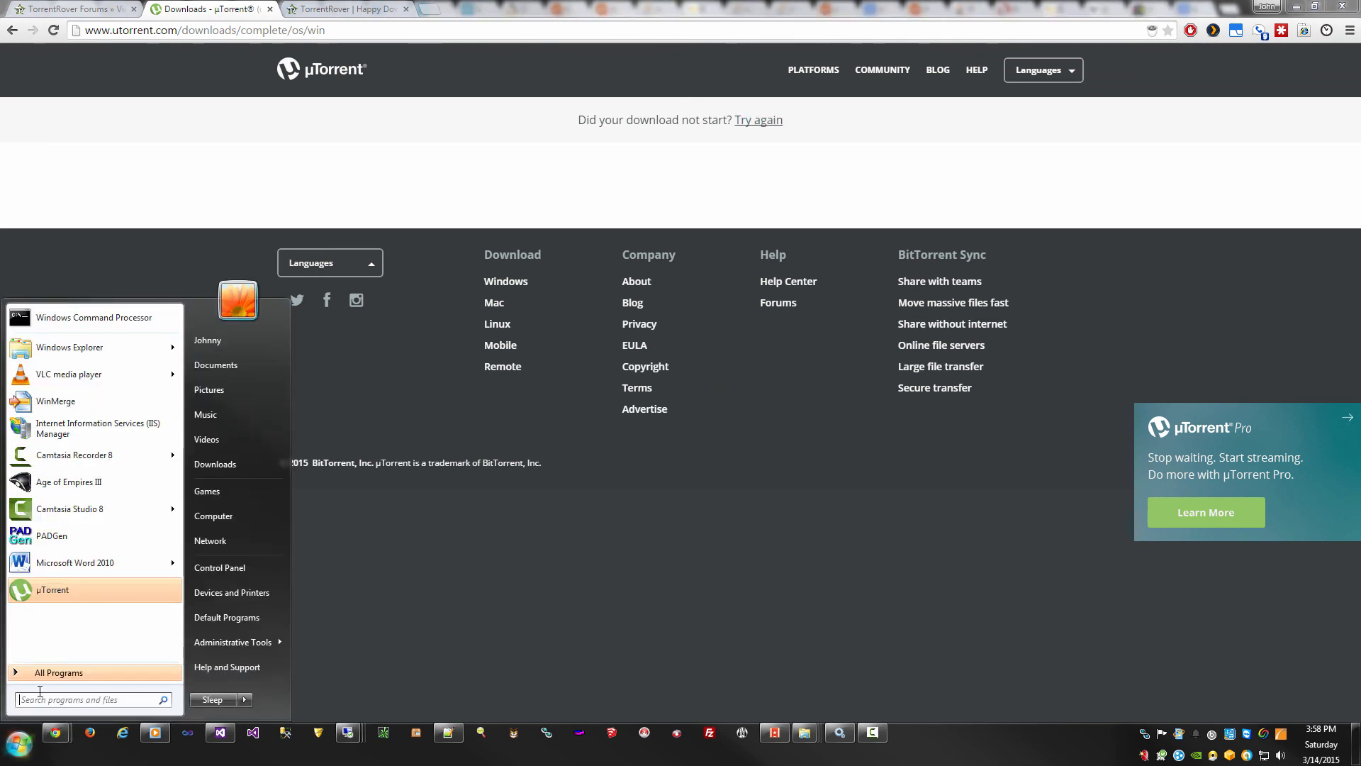
click(51, 590)
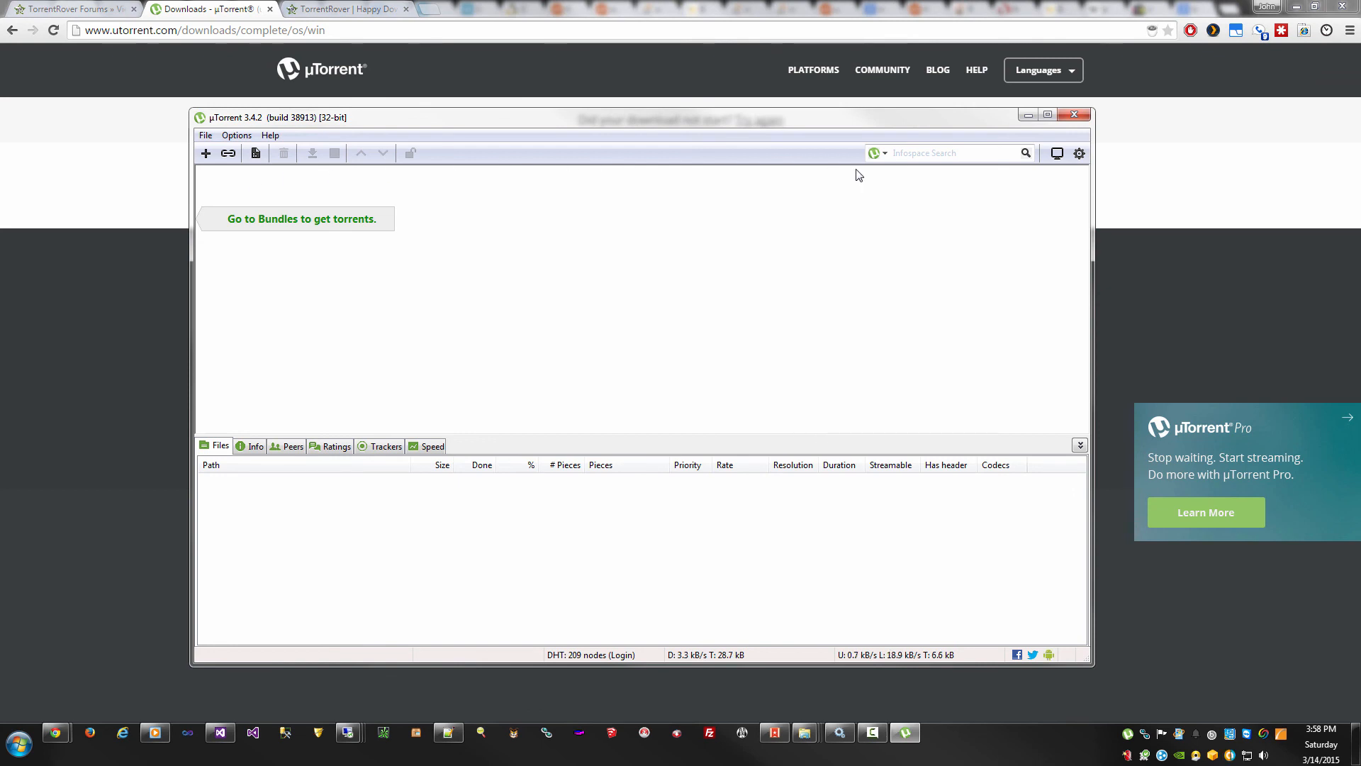
mouse_move(549, 194)
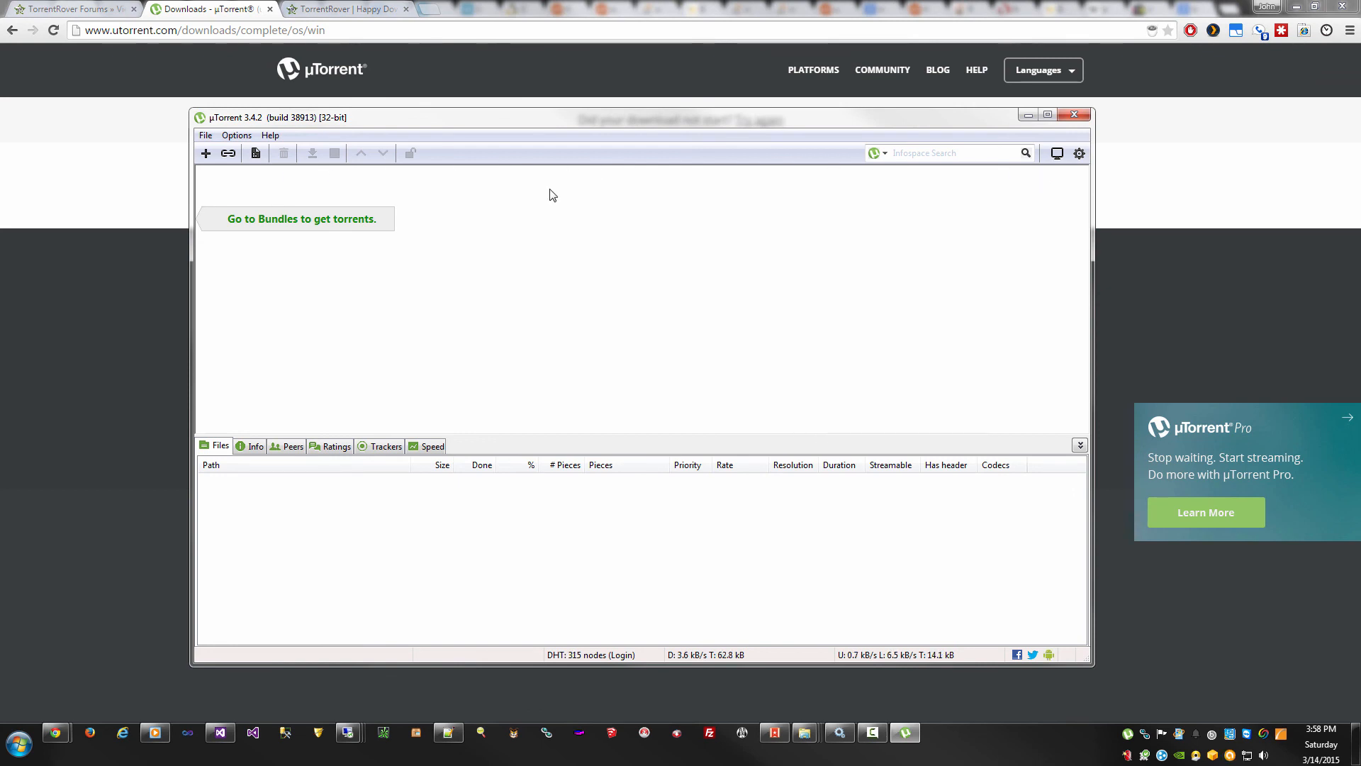
click(347, 9)
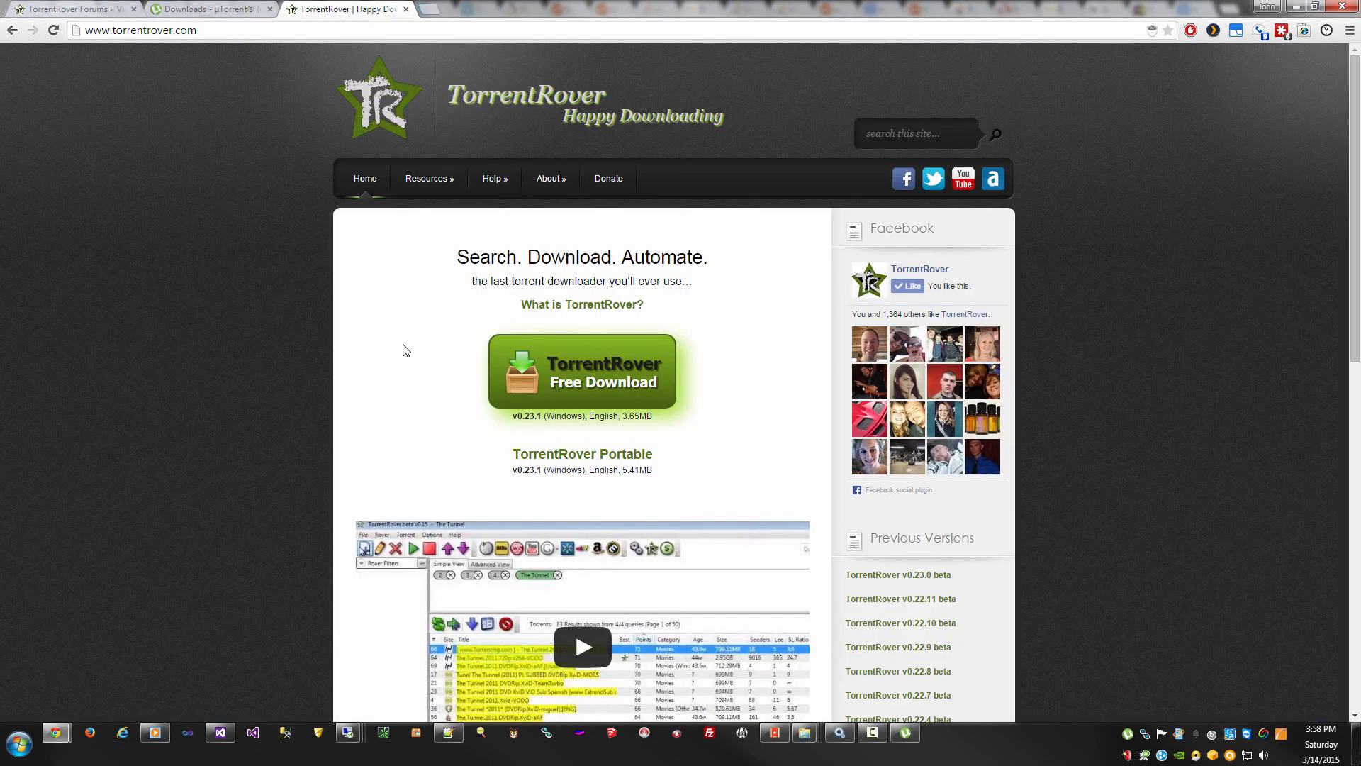